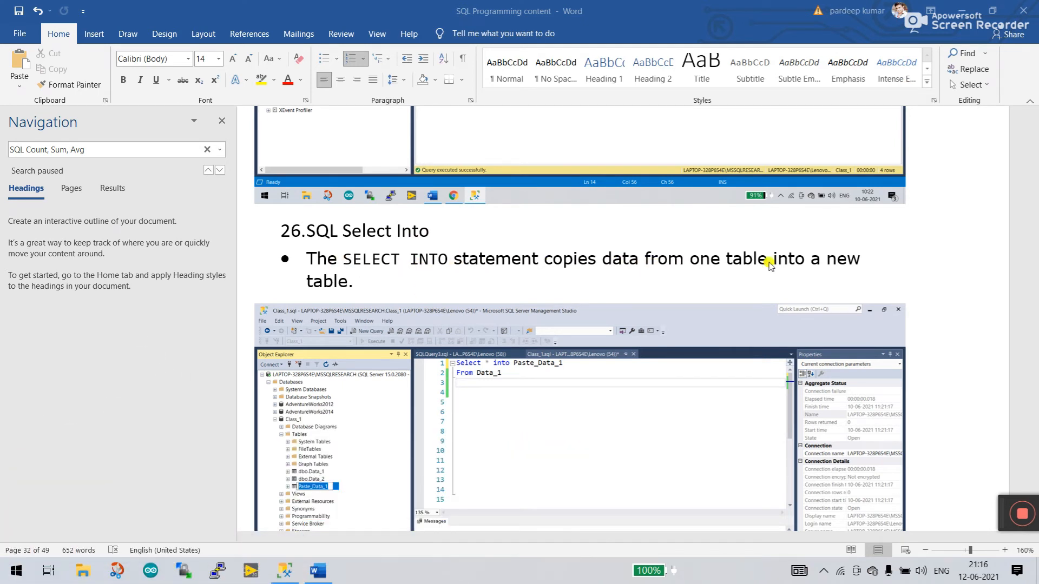
{"action": "mouse_move", "coordinate": [784, 262]}
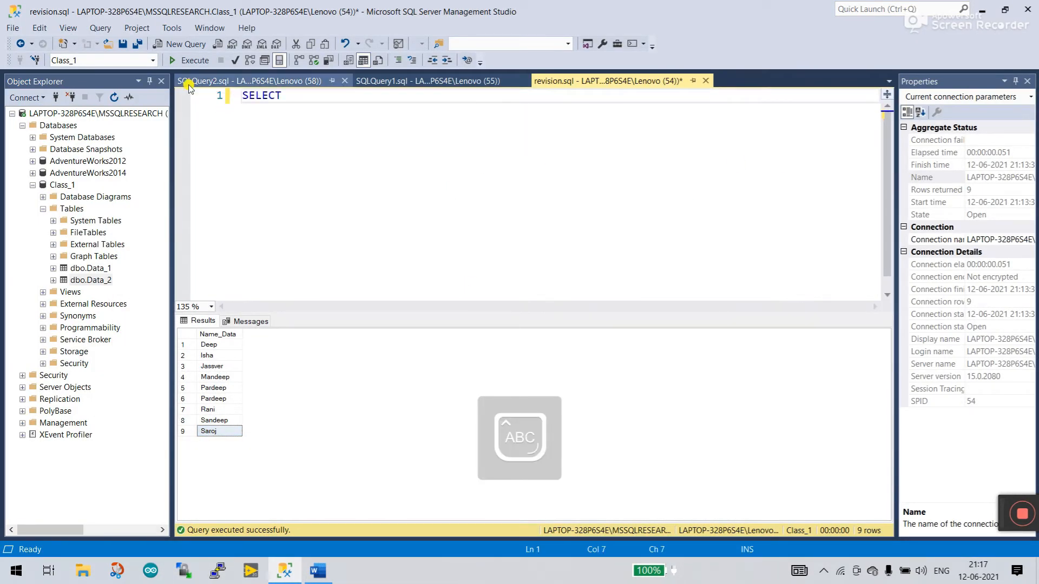
Write SELECT * INTO Data_3 FROM Data_1 and select the whole query for running.
{"action": "type", "text": "*"}
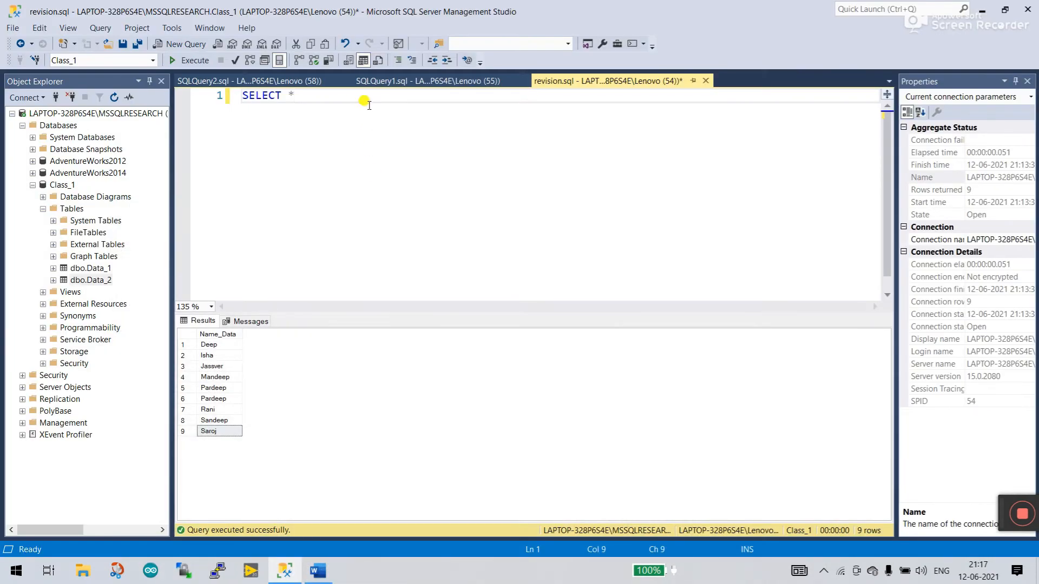
{"action": "type", "text": "INTO"}
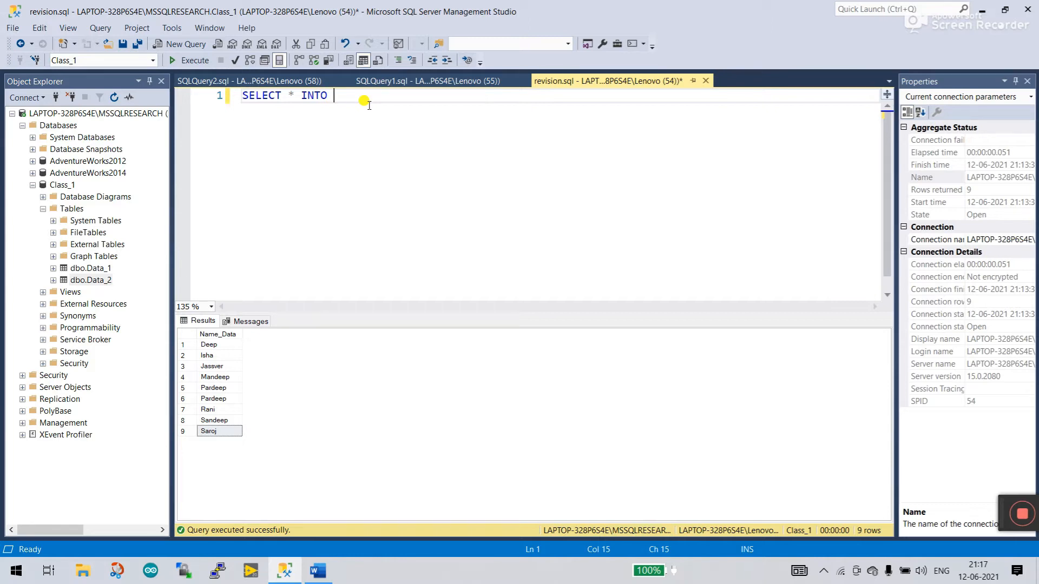
{"action": "left_click", "coordinate": [91, 268]}
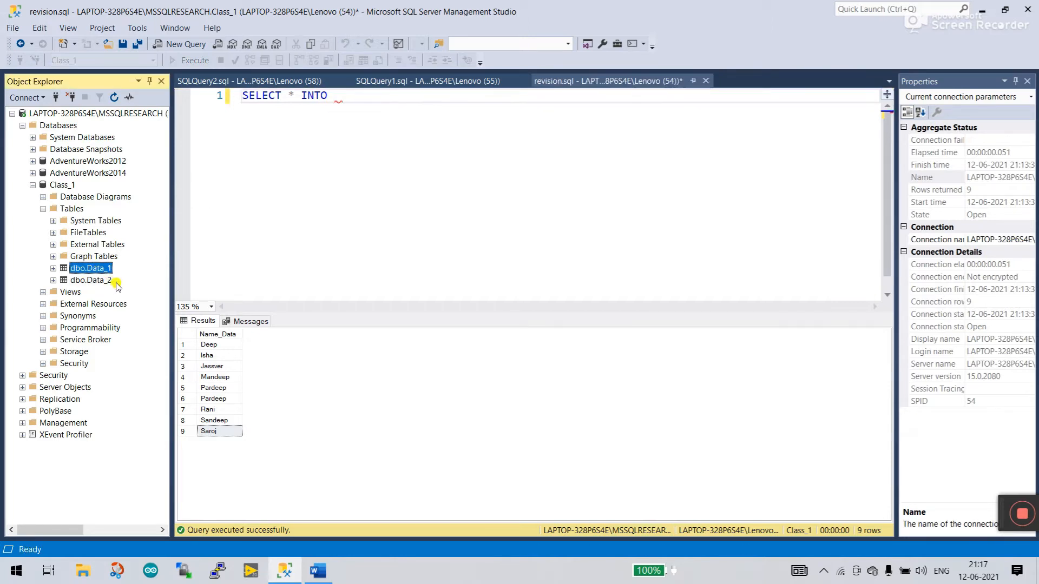
{"action": "left_click", "coordinate": [329, 104]}
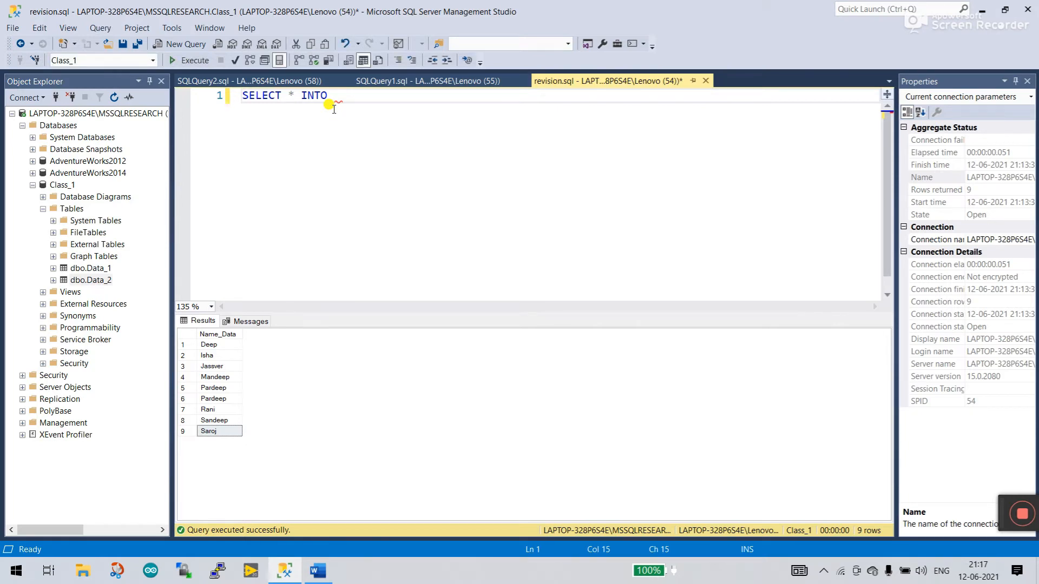
{"action": "type", "text": "Data"}
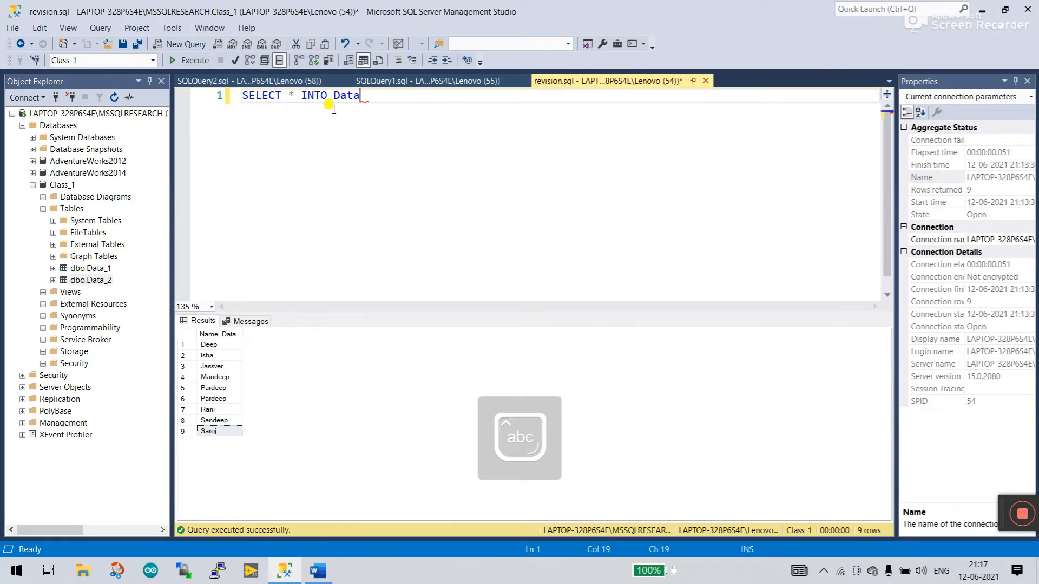
{"action": "type", "text": "_3"}
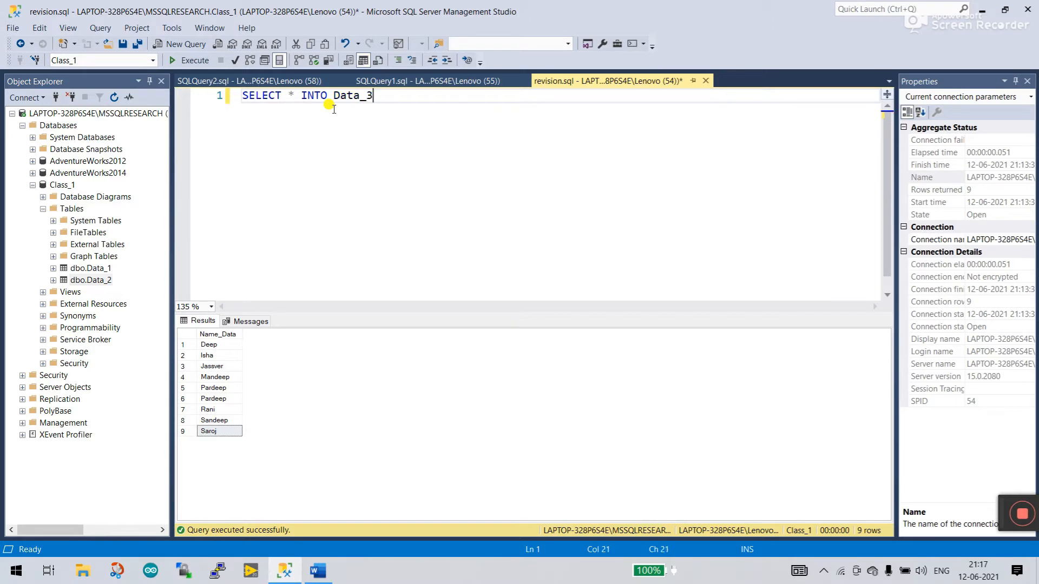
{"action": "type", "text": "From"}
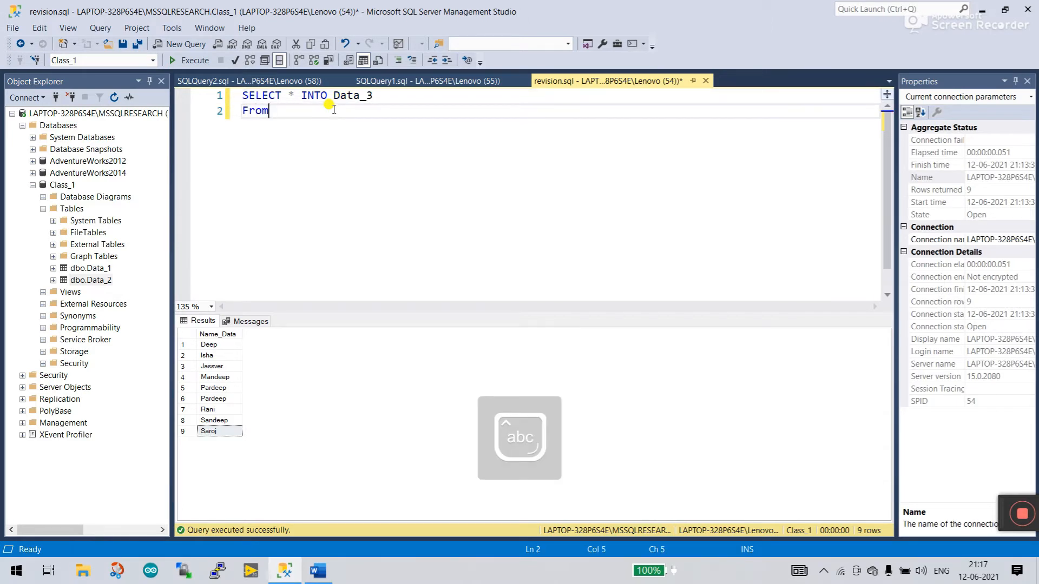
{"action": "type", "text": "Da"}
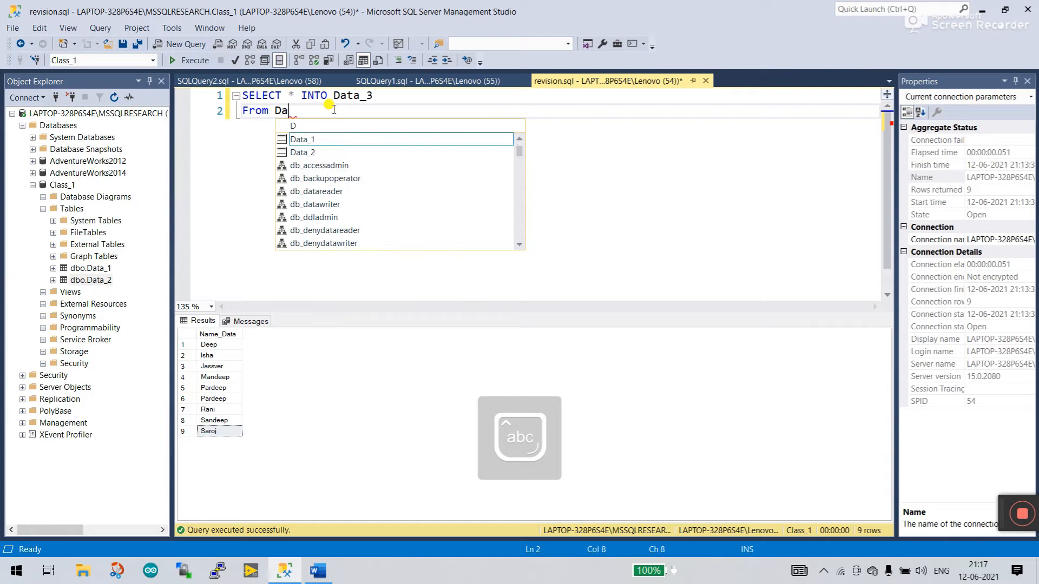
{"action": "type", "text": "ta_1"}
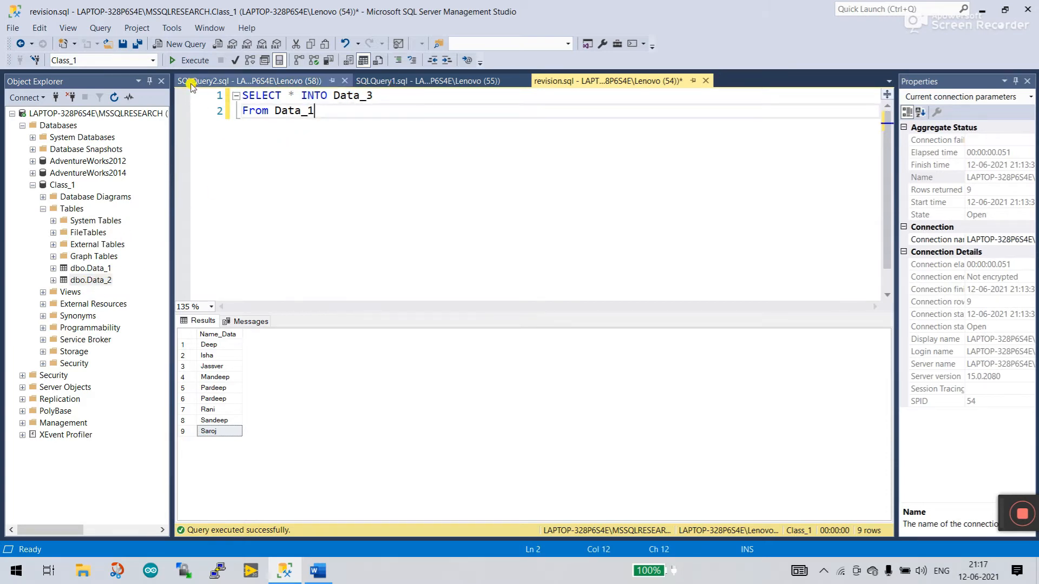
{"action": "key", "text": "Ctrl+a"}
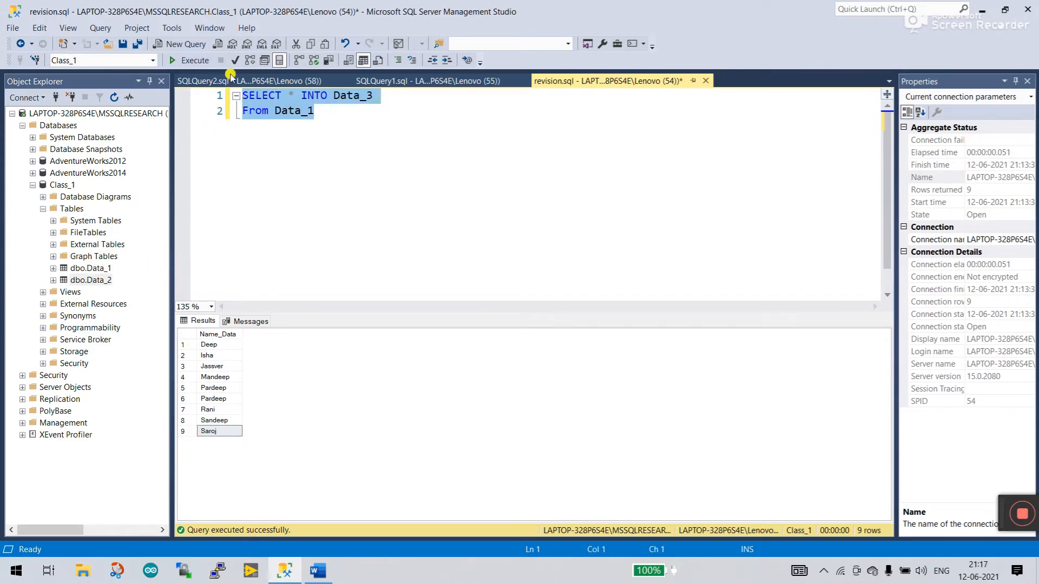
Run the copy query creating Data_3 with 9 rows and confirm dbo.Data_3 appears under Tables.
{"action": "left_click", "coordinate": [172, 59]}
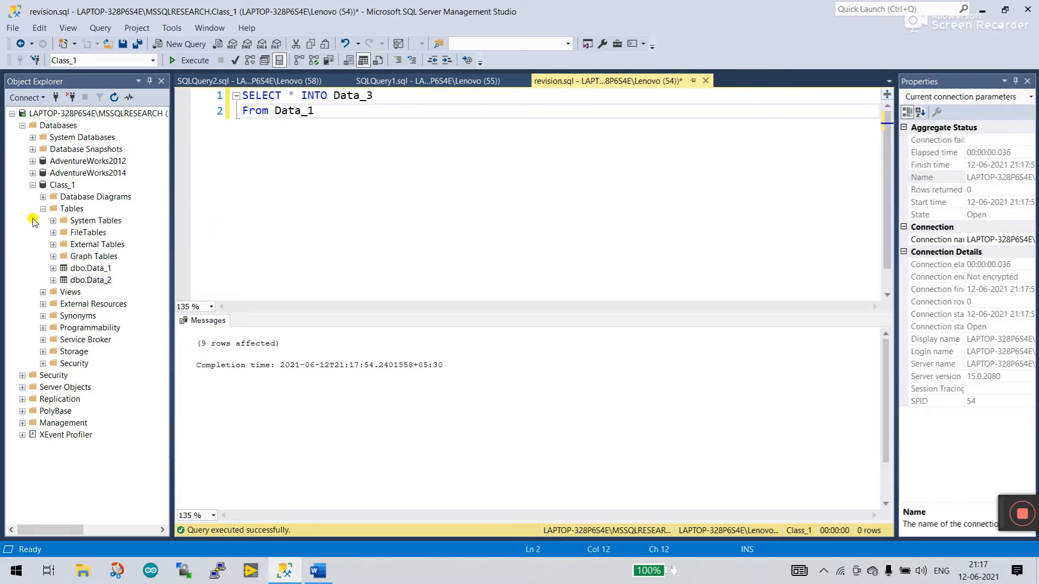
{"action": "left_click", "coordinate": [42, 209]}
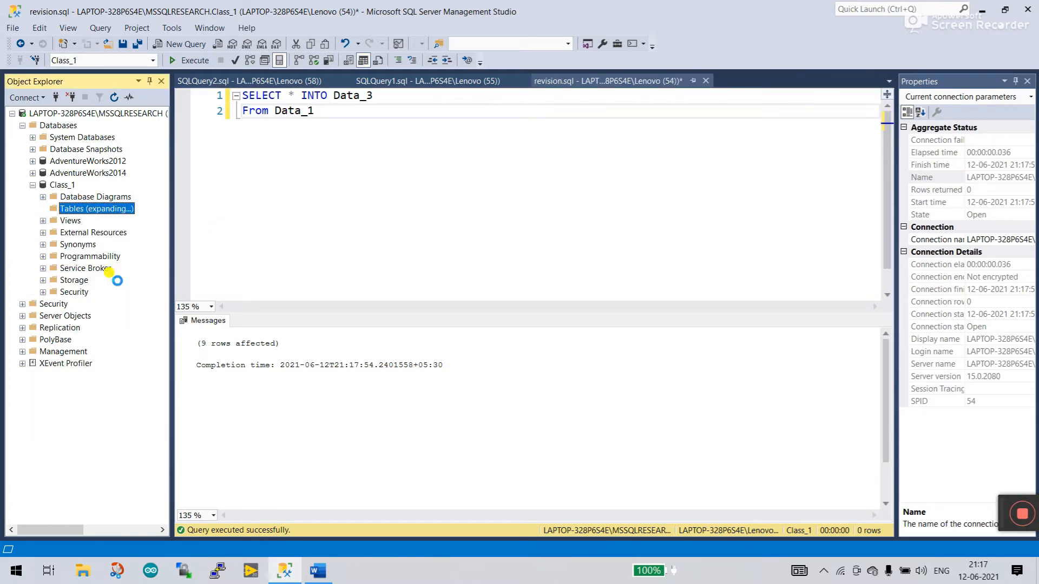
{"action": "left_click", "coordinate": [71, 209]}
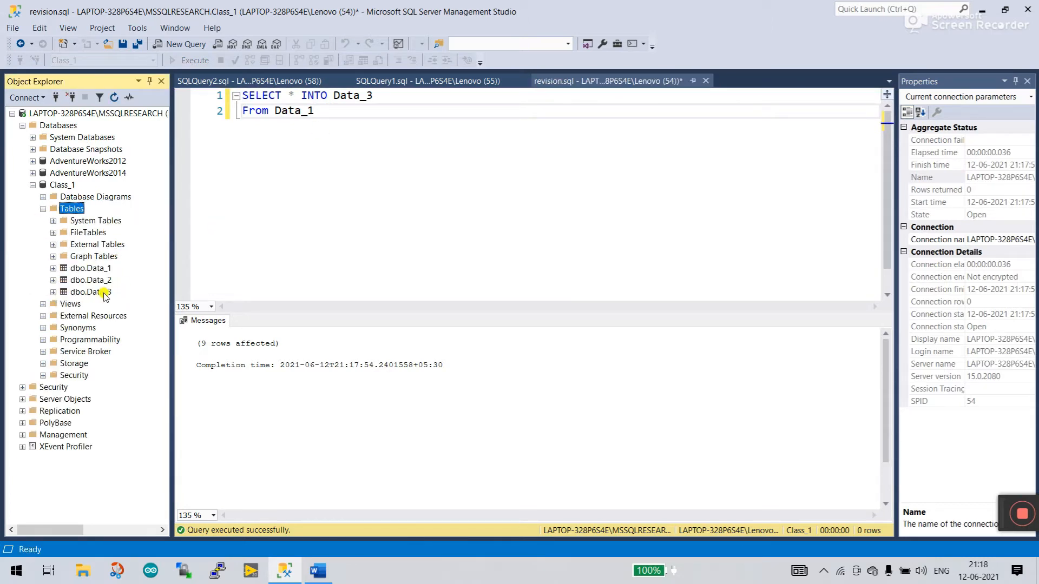
{"action": "left_click", "coordinate": [88, 292]}
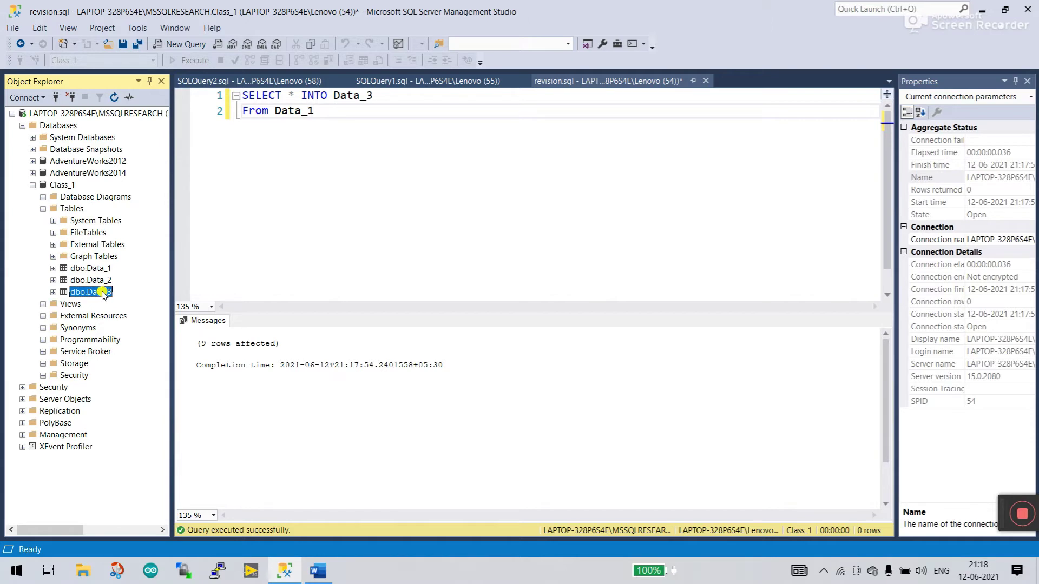
Change the query to SELECT * From Data_3 and run it to display the 9 copied rows.
{"action": "left_click", "coordinate": [324, 110]}
{"action": "type", "text": "3"}
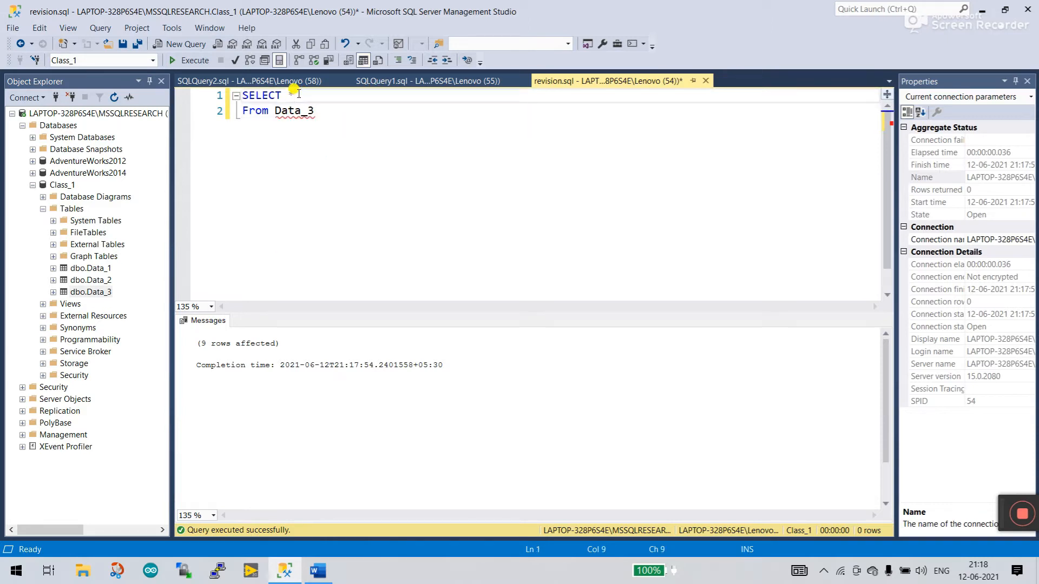
{"action": "left_click", "coordinate": [176, 61]}
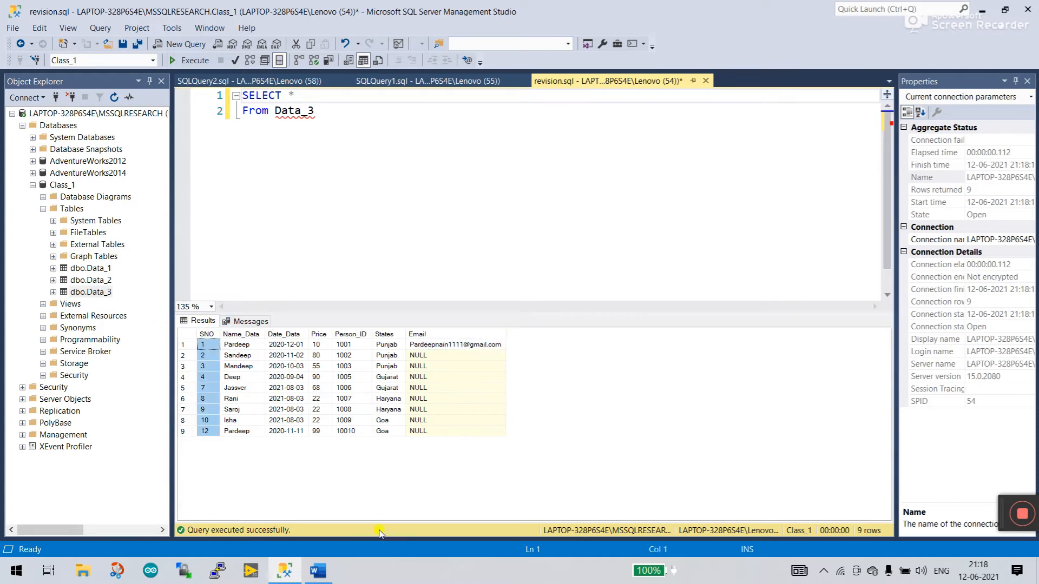
{"action": "mouse_move", "coordinate": [318, 571]}
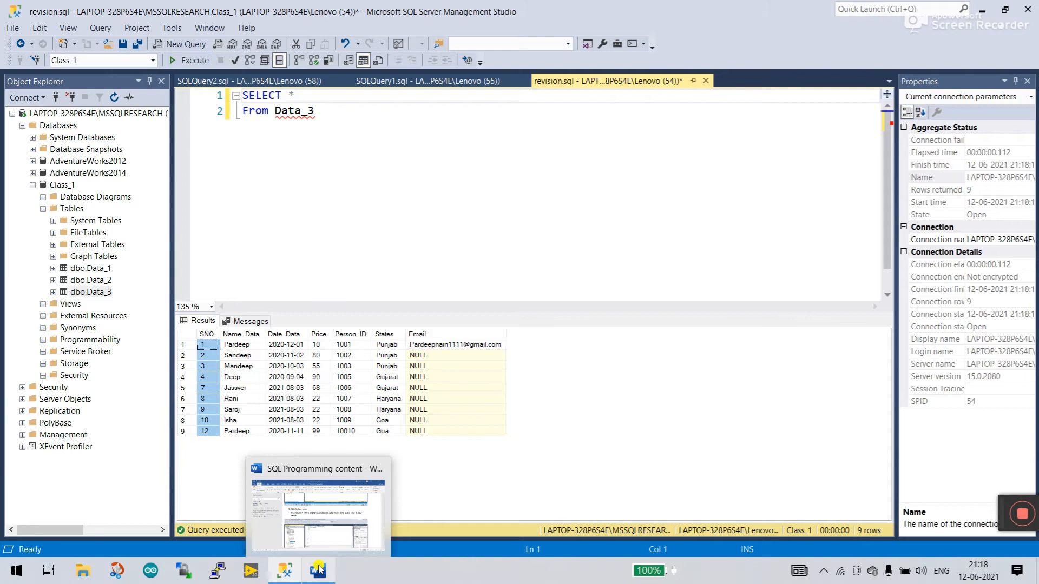
Switch to the Word notes and scroll down to section 27 SQL Case Condition.
{"action": "left_click", "coordinate": [318, 569]}
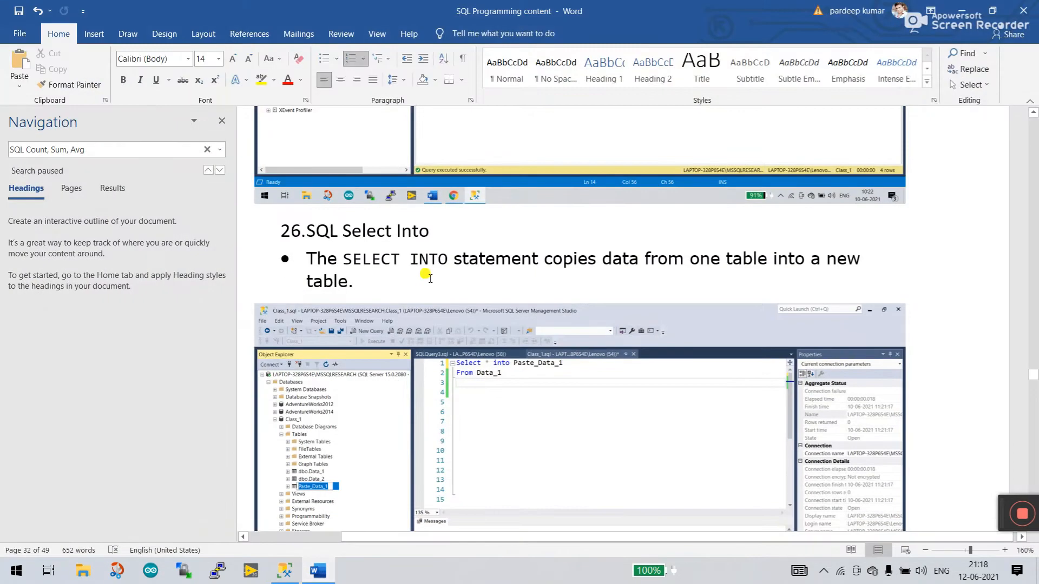
{"action": "scroll", "scroll_direction": "down", "scroll_amount": 3}
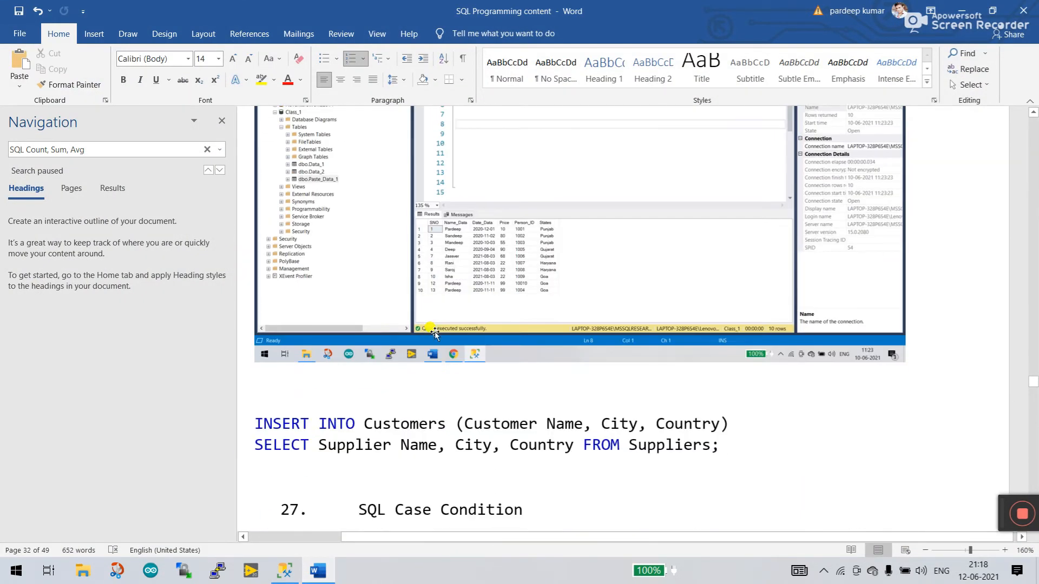
{"action": "scroll", "scroll_direction": "down", "scroll_amount": 3}
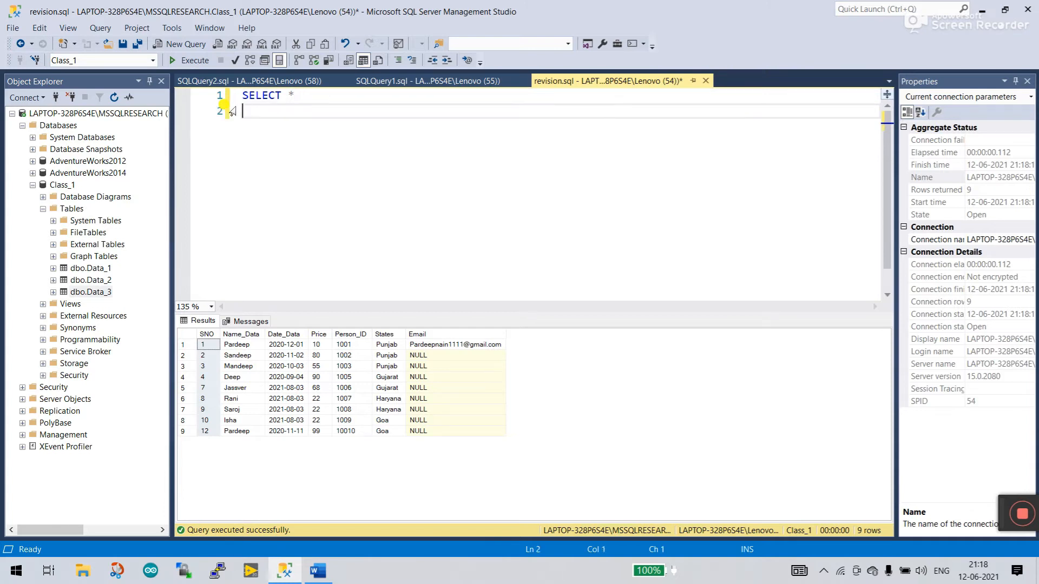
Add FROM Data_1 and start a CASE block with WHERE Price<50 THEN 'Less Values'.
{"action": "type", "text": "From"}
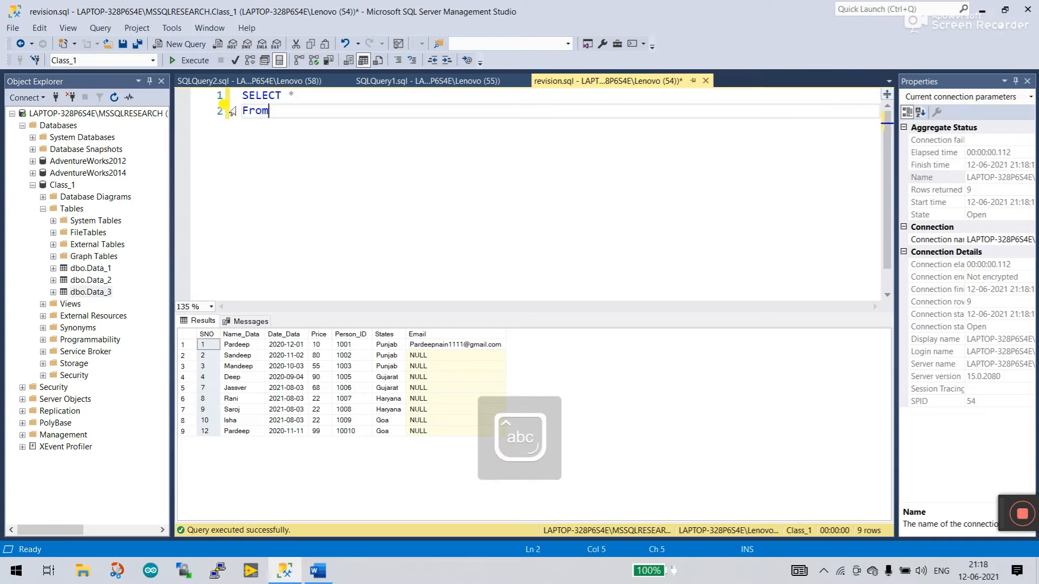
{"action": "type", "text": "Data_1"}
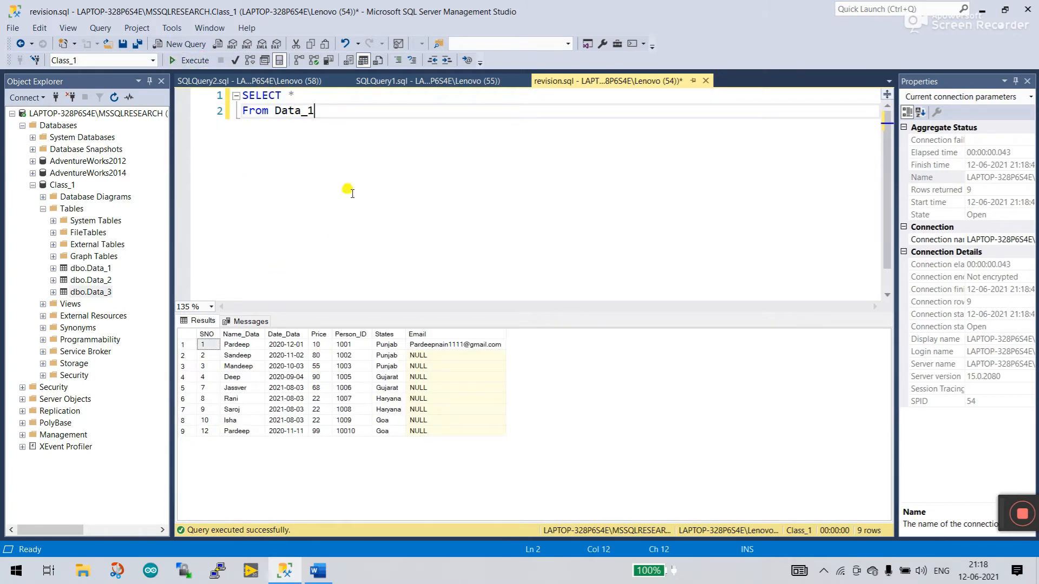
{"action": "left_click", "coordinate": [319, 346]}
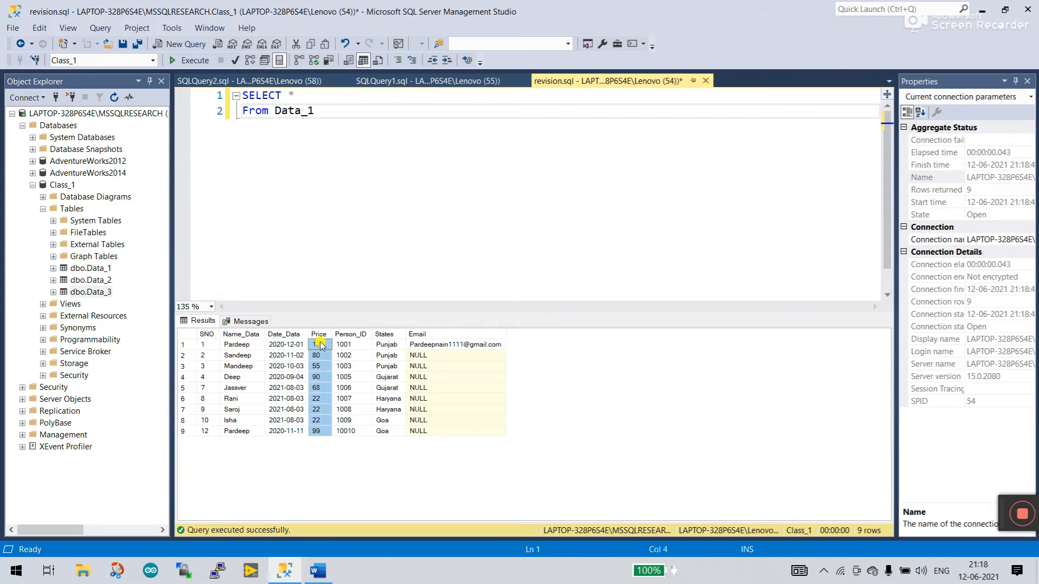
{"action": "mouse_move", "coordinate": [335, 169]}
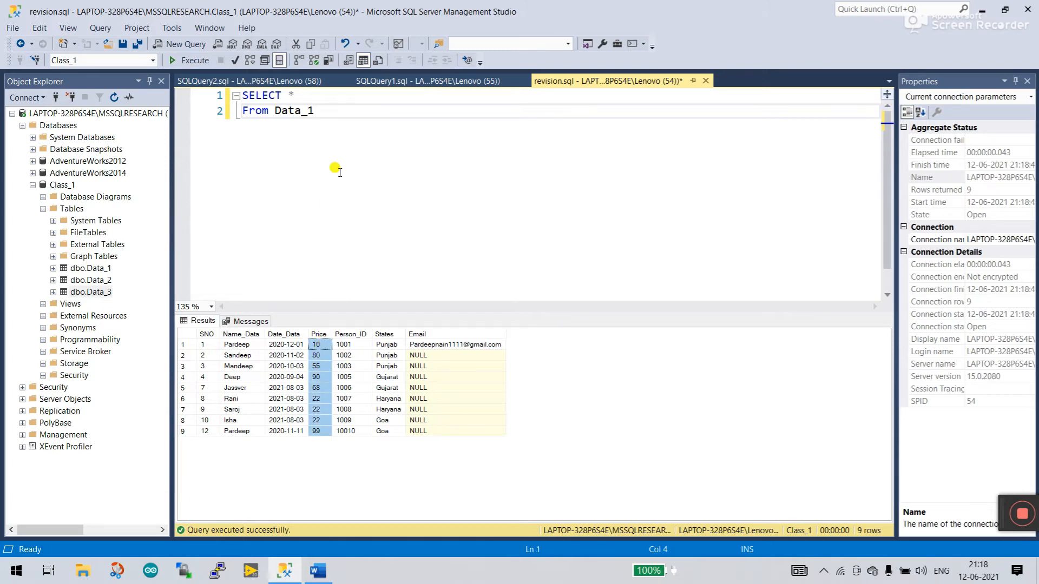
{"action": "left_click", "coordinate": [333, 95]}
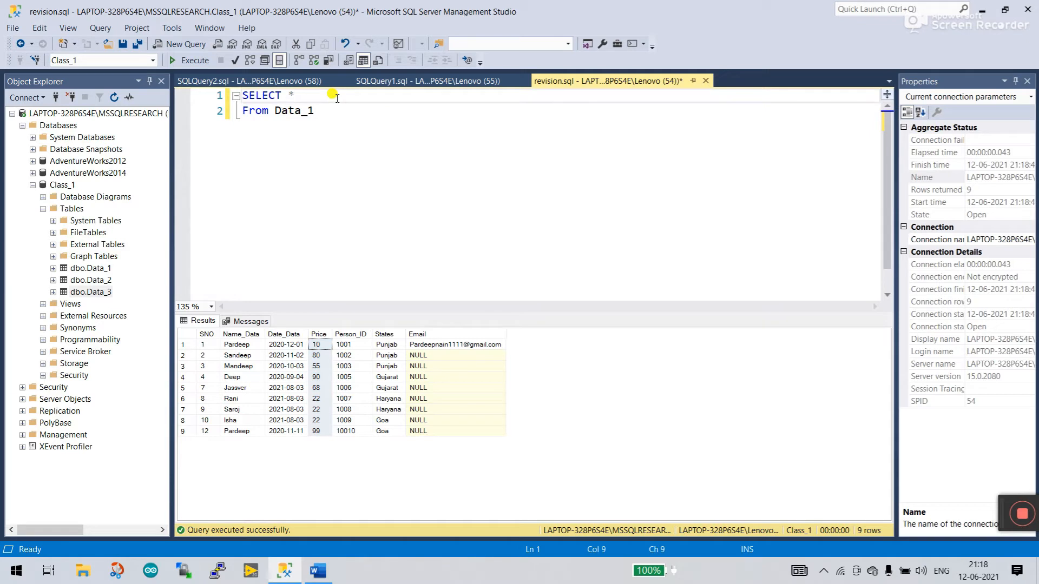
{"action": "key", "text": "Enter"}
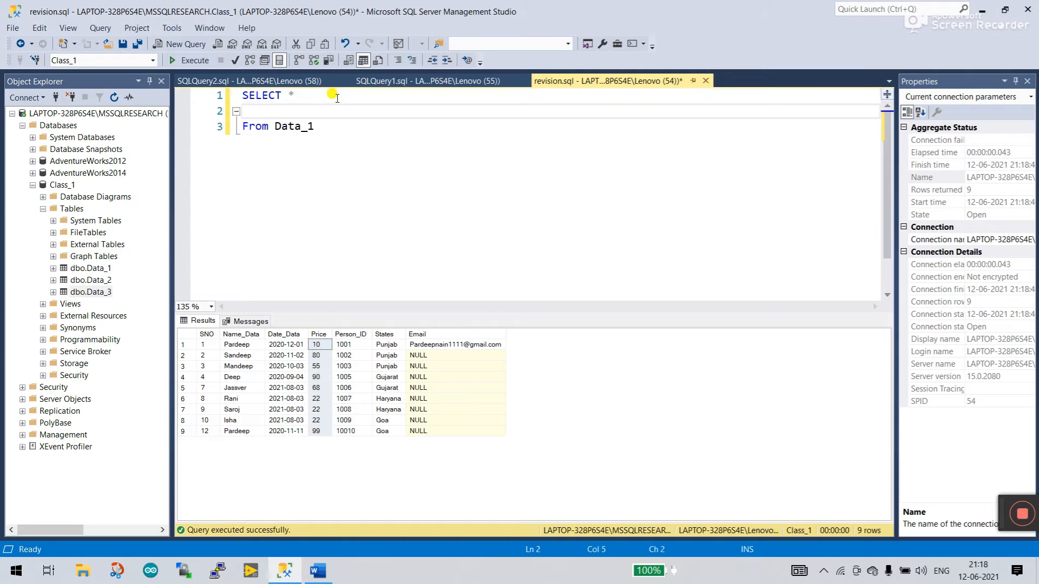
{"action": "type", "text": "CASE"}
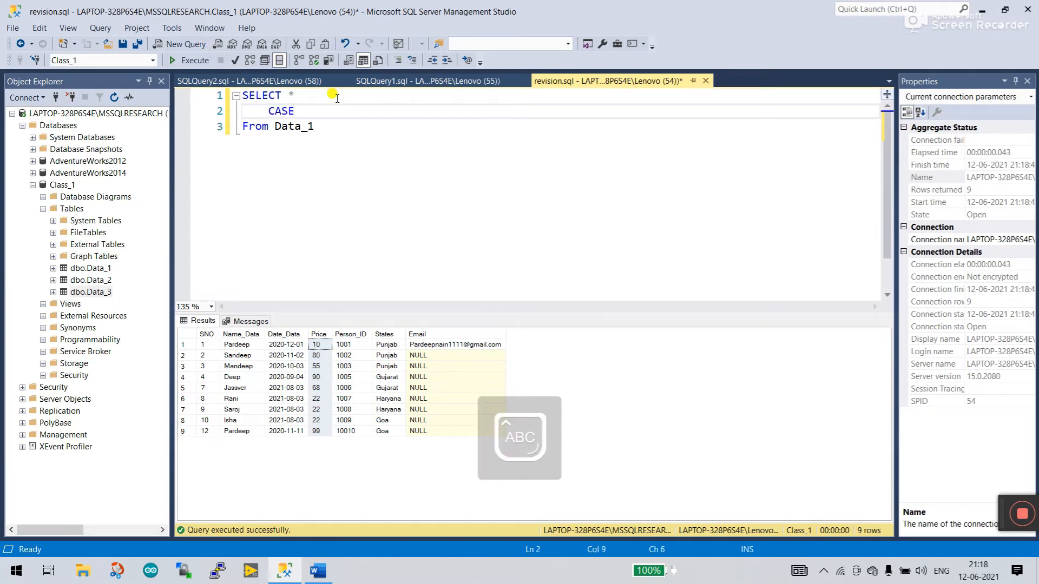
{"action": "key", "text": "Enter"}
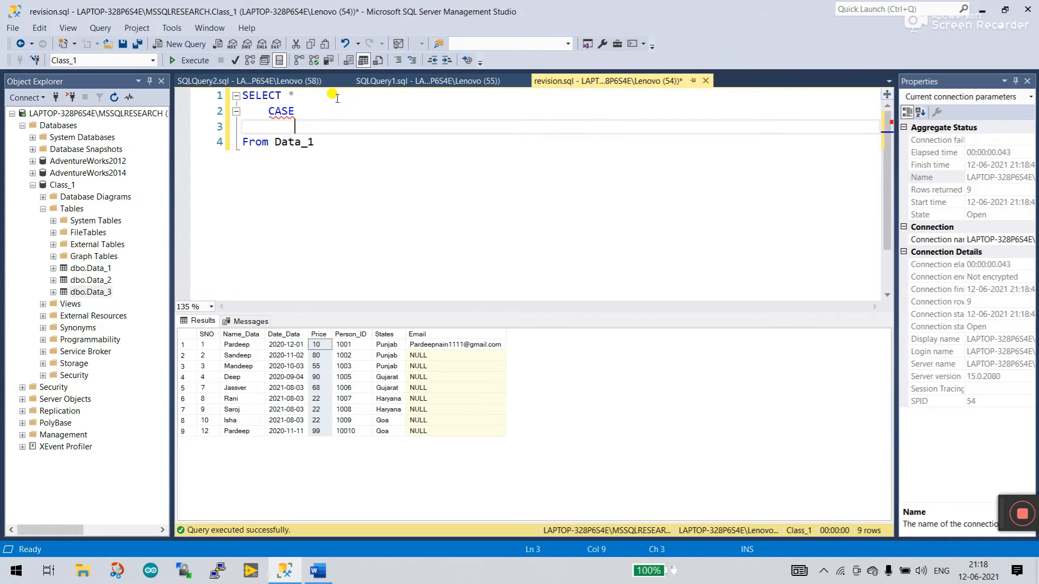
{"action": "type", "text": "WHERE P"}
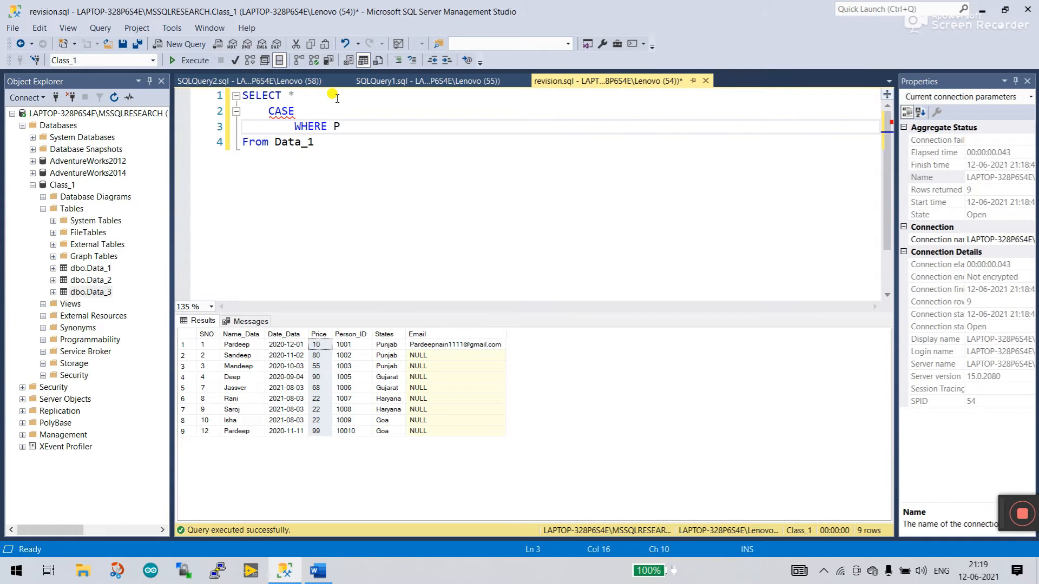
{"action": "type", "text": "rice"}
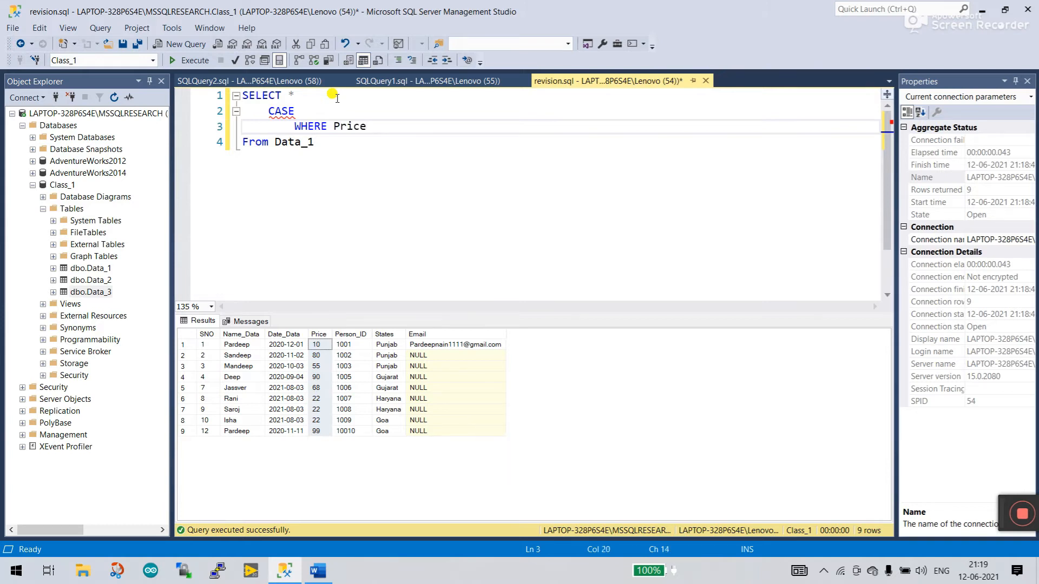
{"action": "type", "text": "<"}
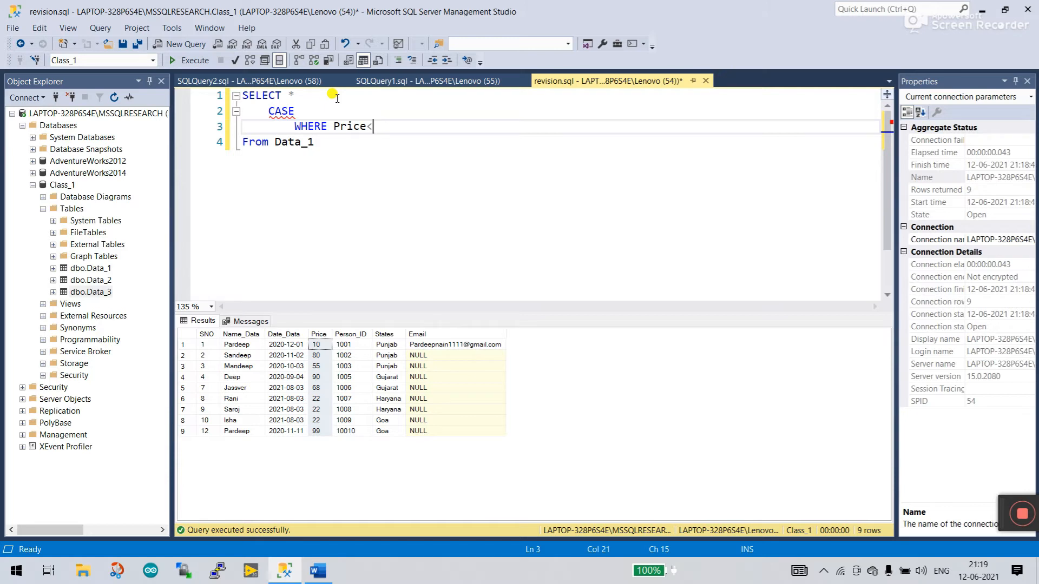
{"action": "type", "text": "50"}
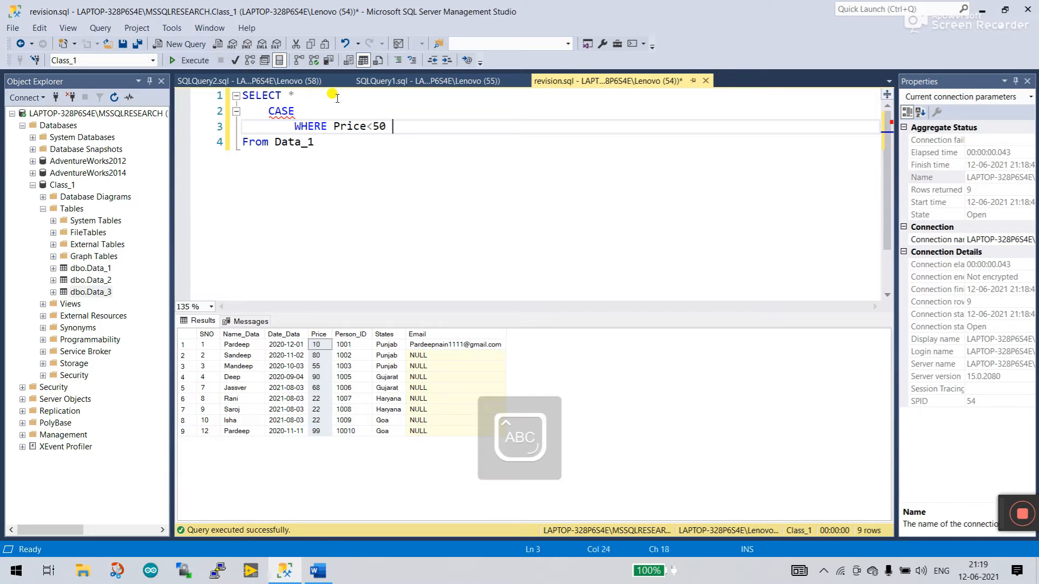
{"action": "type", "text": "THEN '"}
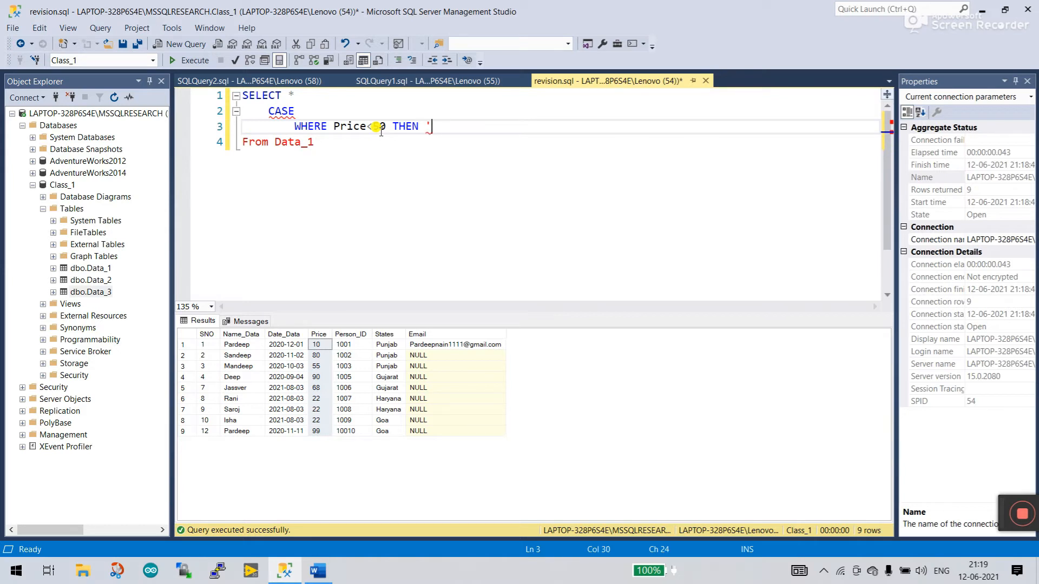
{"action": "type", "text": "Less Values"}
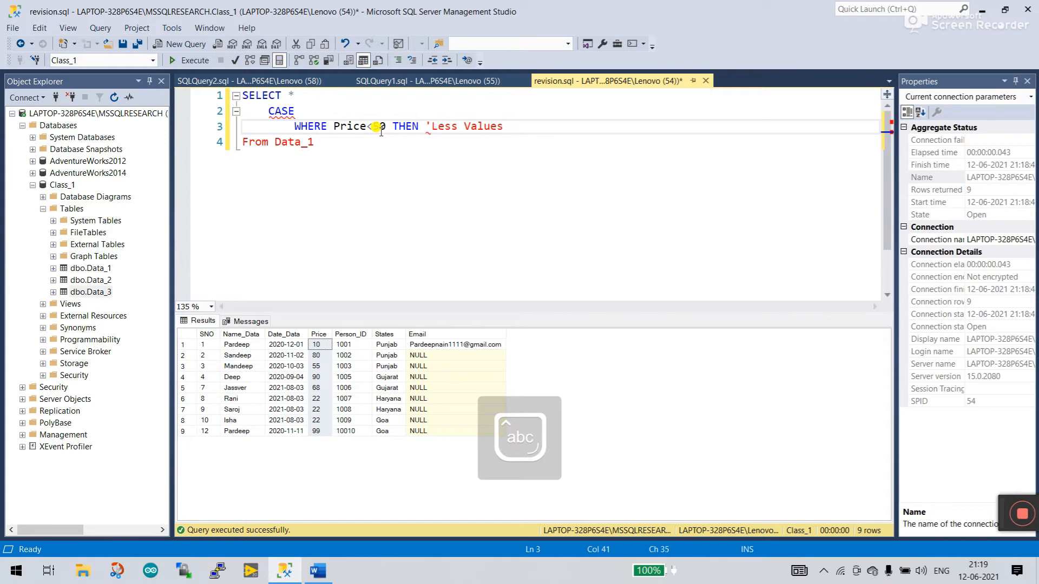
{"action": "type", "text": "'"}
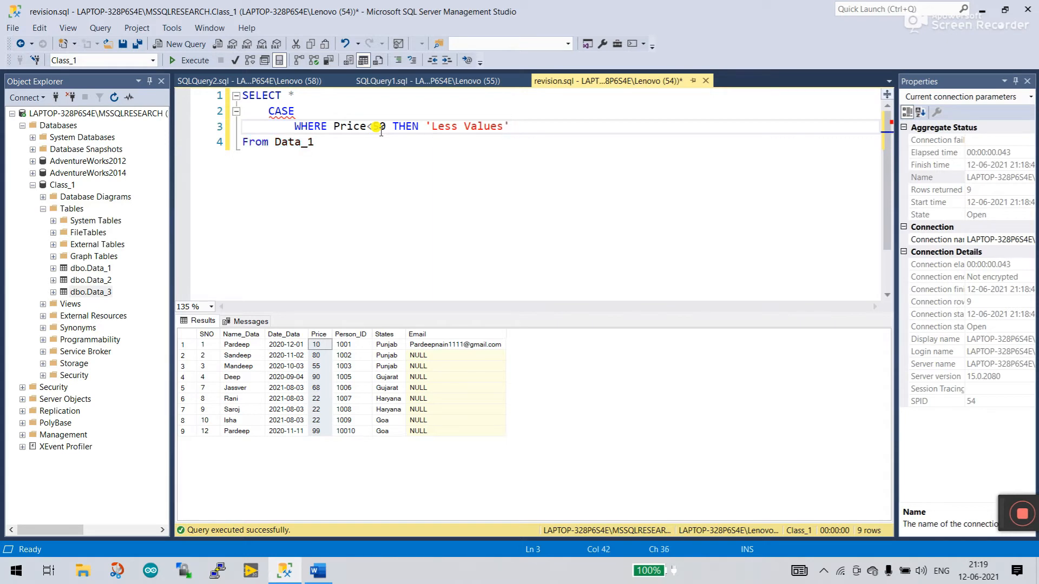
Finish the CASE block with ELSE 'HIGH Values' and END, removing stray digits.
{"action": "key", "text": "Enter"}
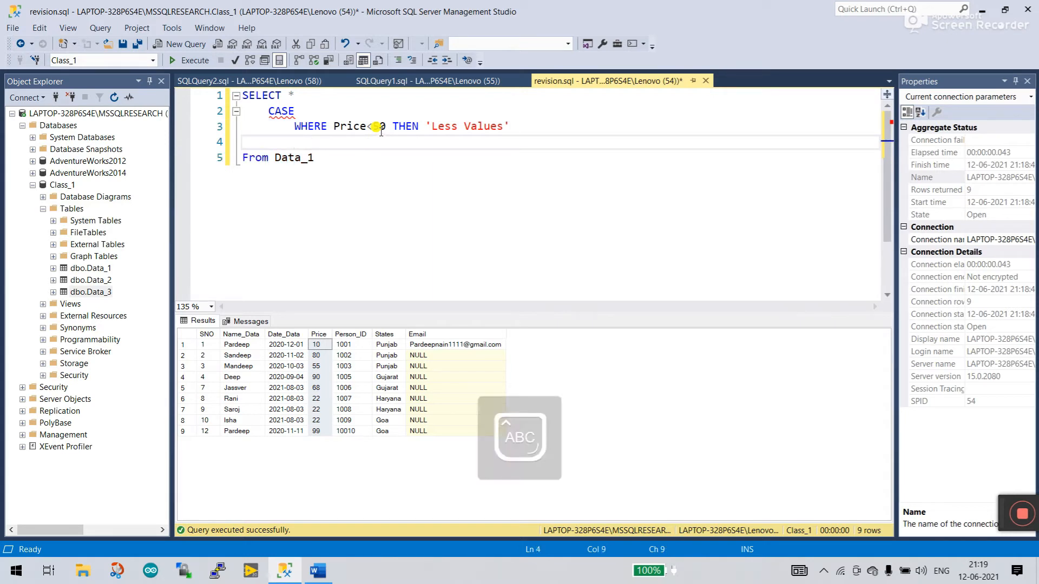
{"action": "type", "text": "ELSE '"}
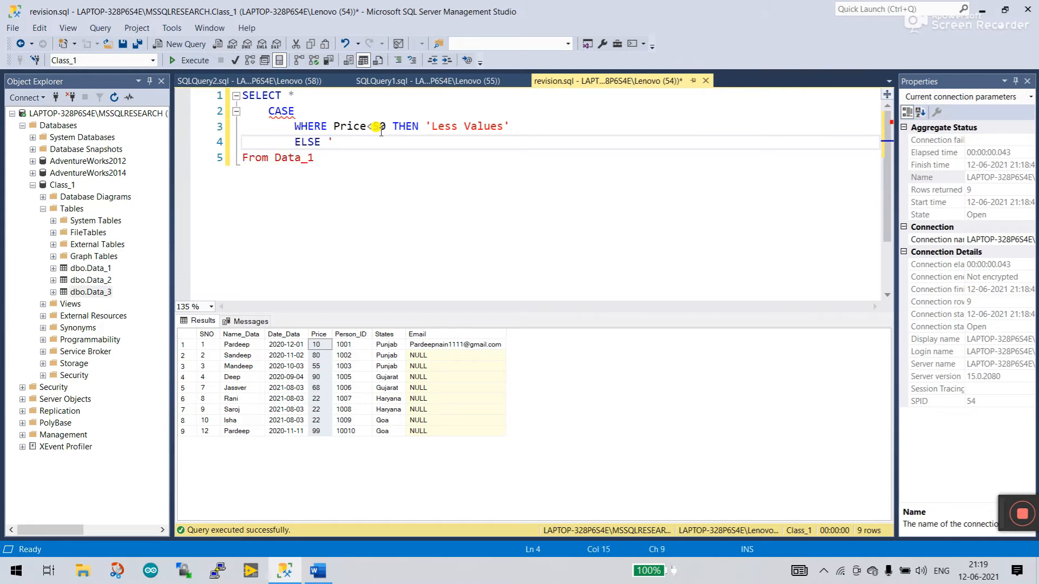
{"action": "type", "text": "HIGH"}
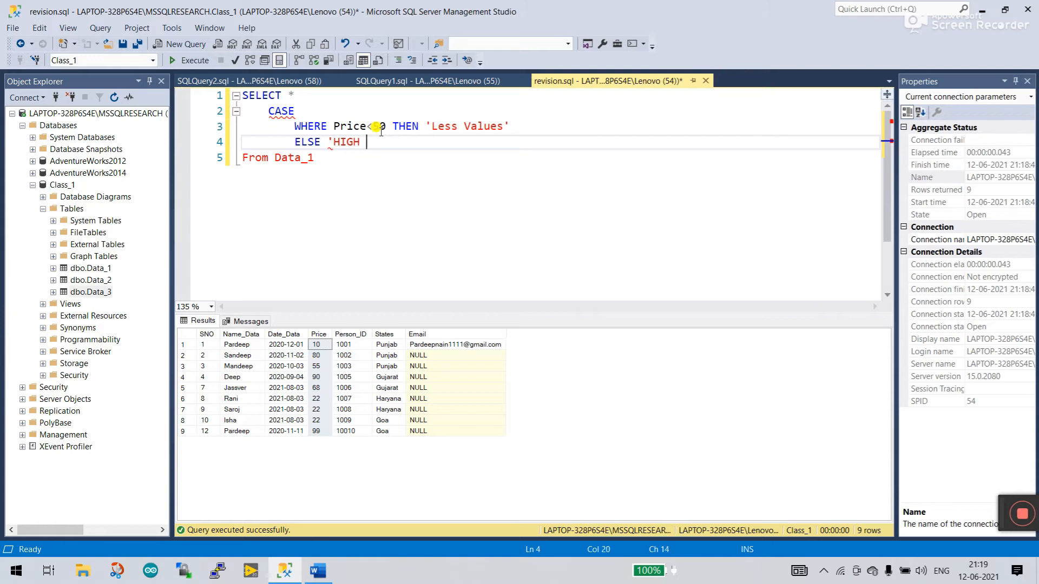
{"action": "type", "text": "Values"}
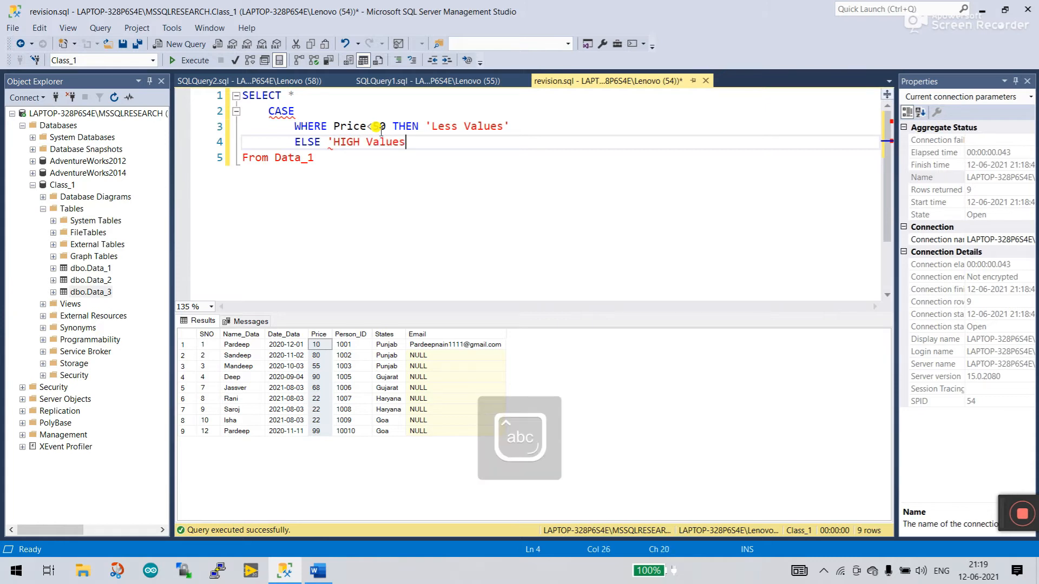
{"action": "type", "text": "'"}
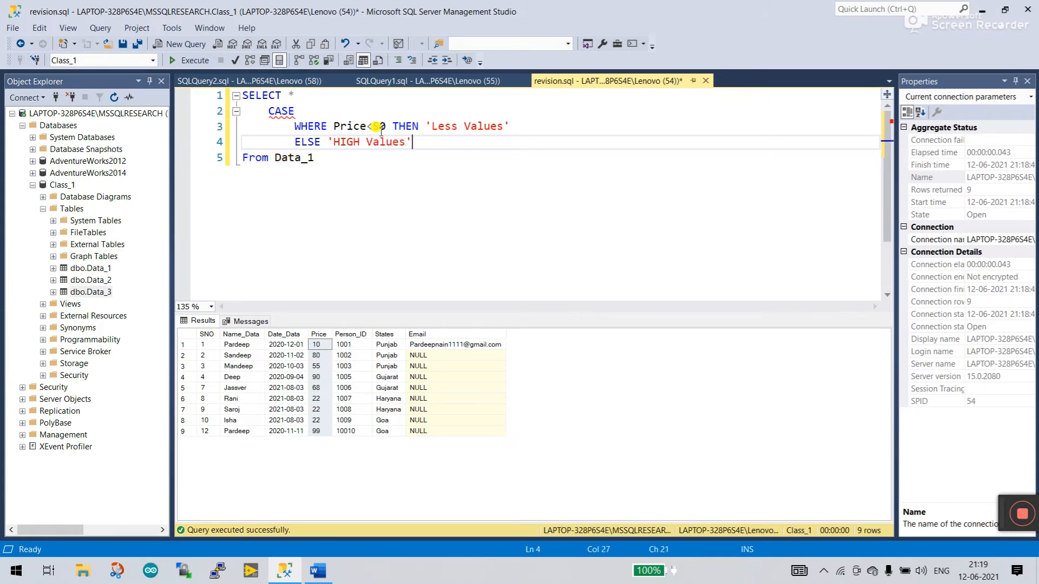
{"action": "key", "text": "Enter"}
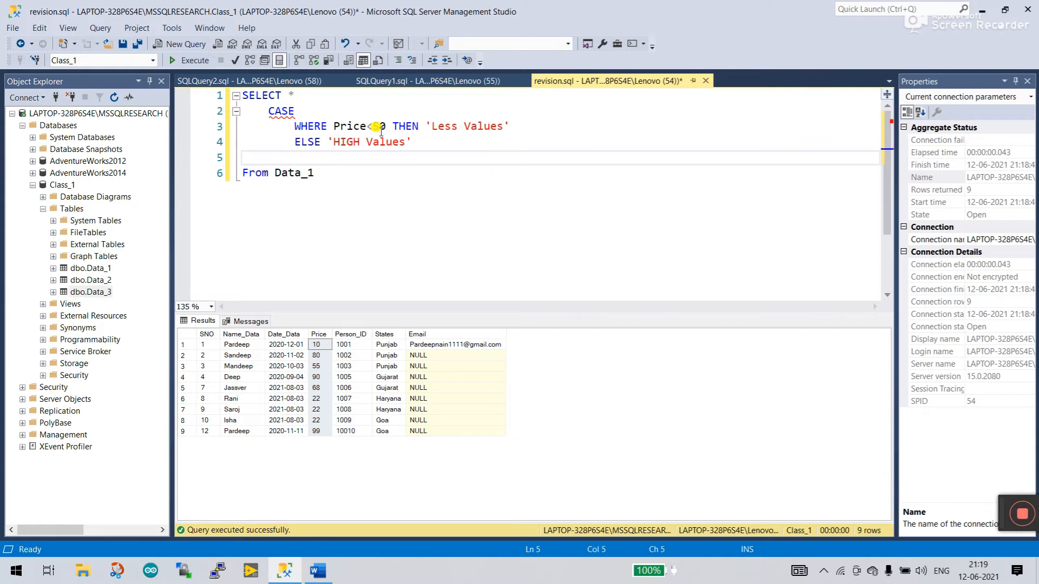
{"action": "type", "text": "end444"}
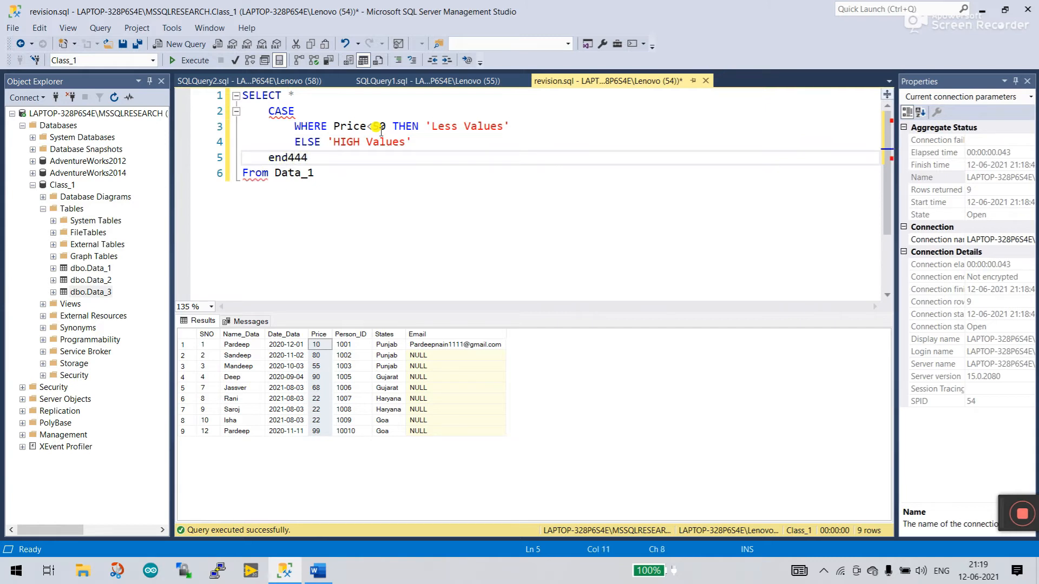
{"action": "key", "text": "BackSpace"}
{"action": "type", "text": ";"}
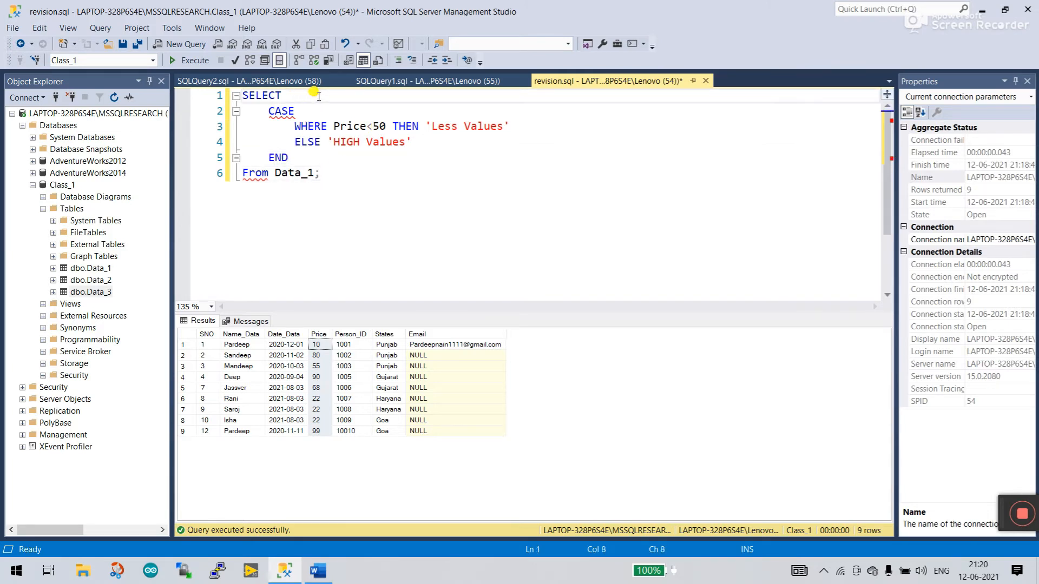
List Name_Data and Price before the CASE label, correct WHERE to WHEN, and run the query.
{"action": "type", "text": "N"}
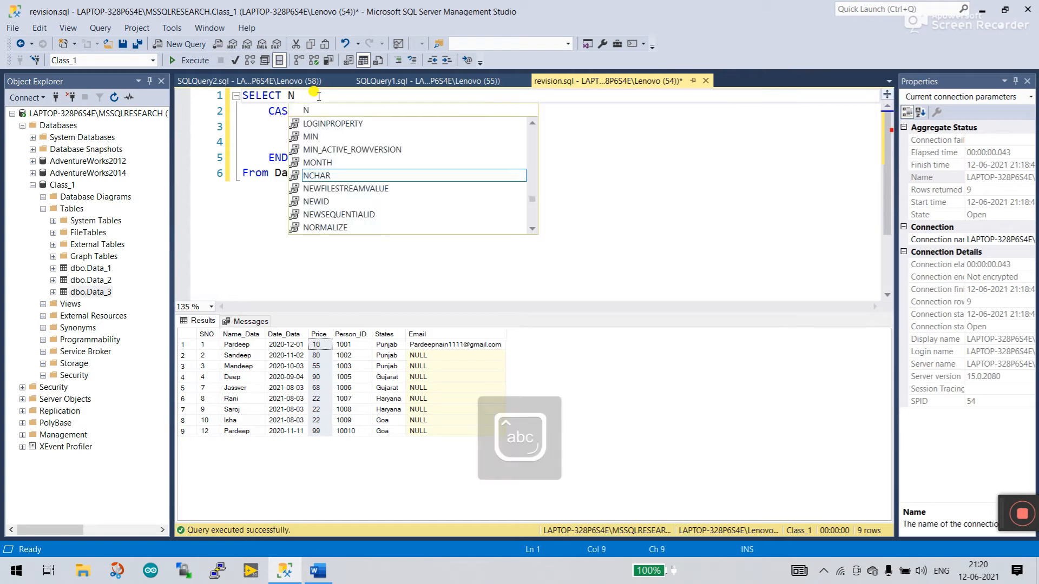
{"action": "type", "text": "ame"}
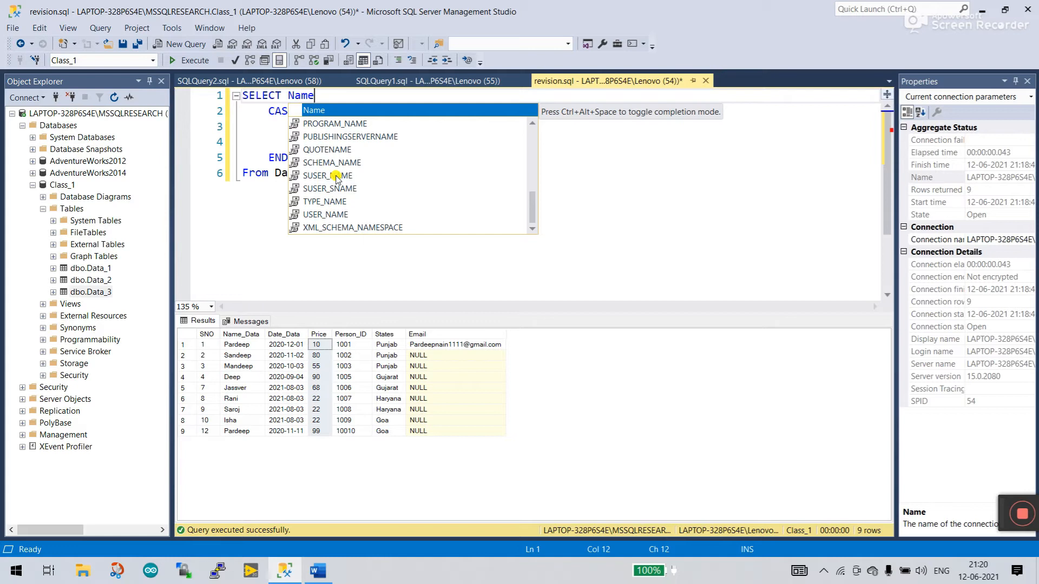
{"action": "type", "text": "_Dar"}
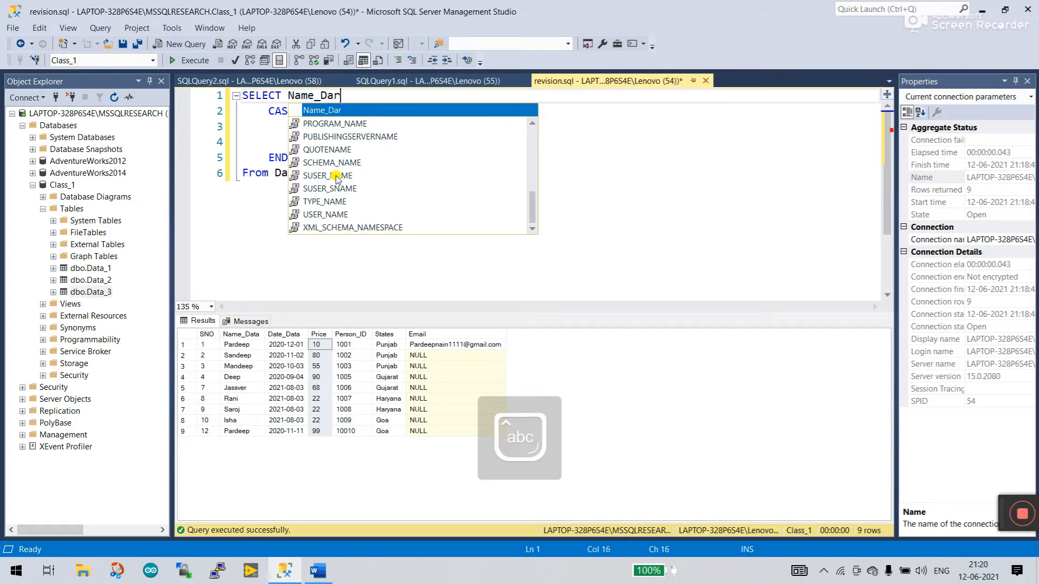
{"action": "type", "text": "a"}
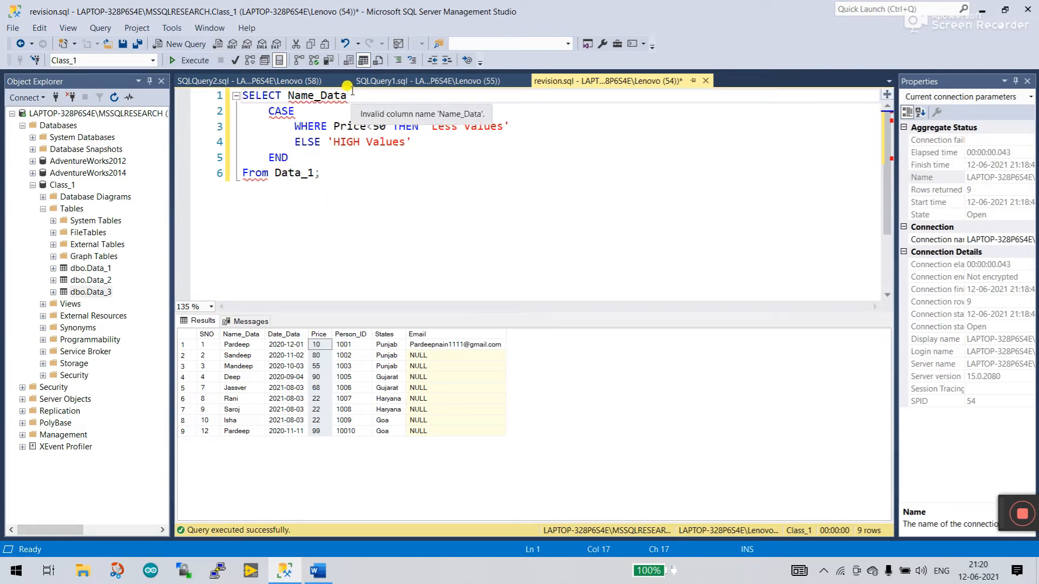
{"action": "type", "text": ", ?"}
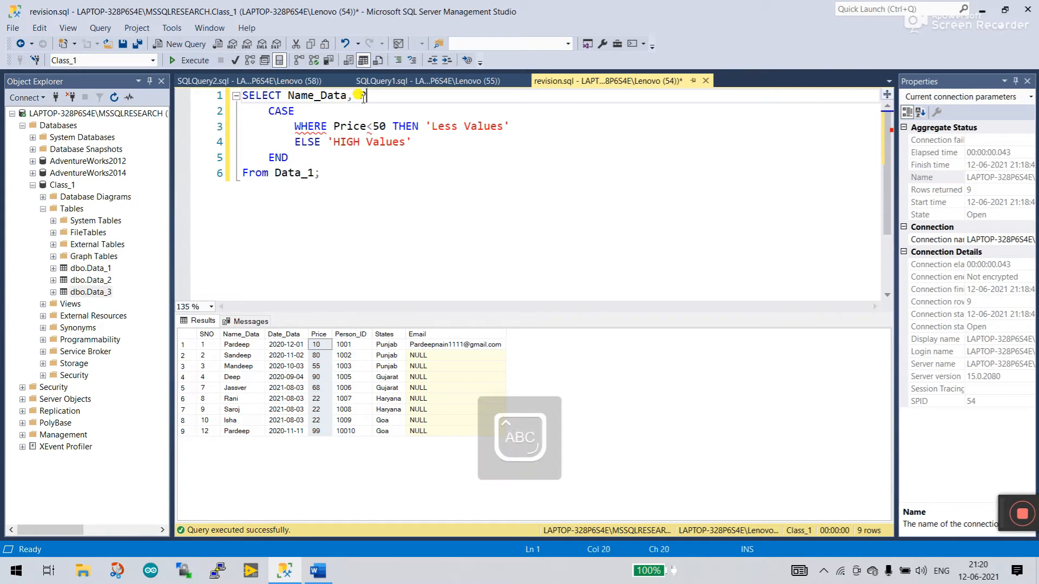
{"action": "type", "text": "Price"}
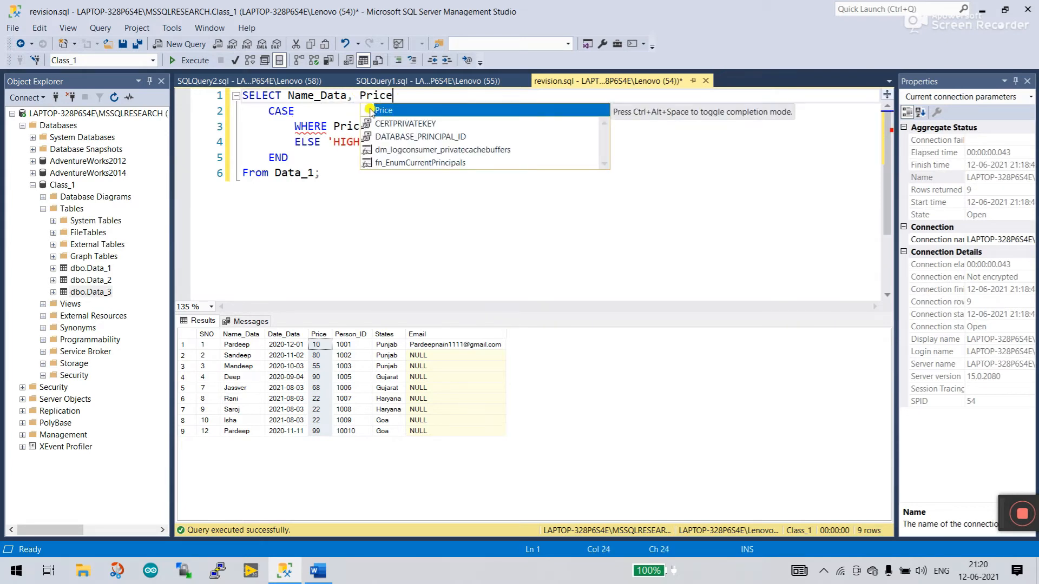
{"action": "type", "text": ","}
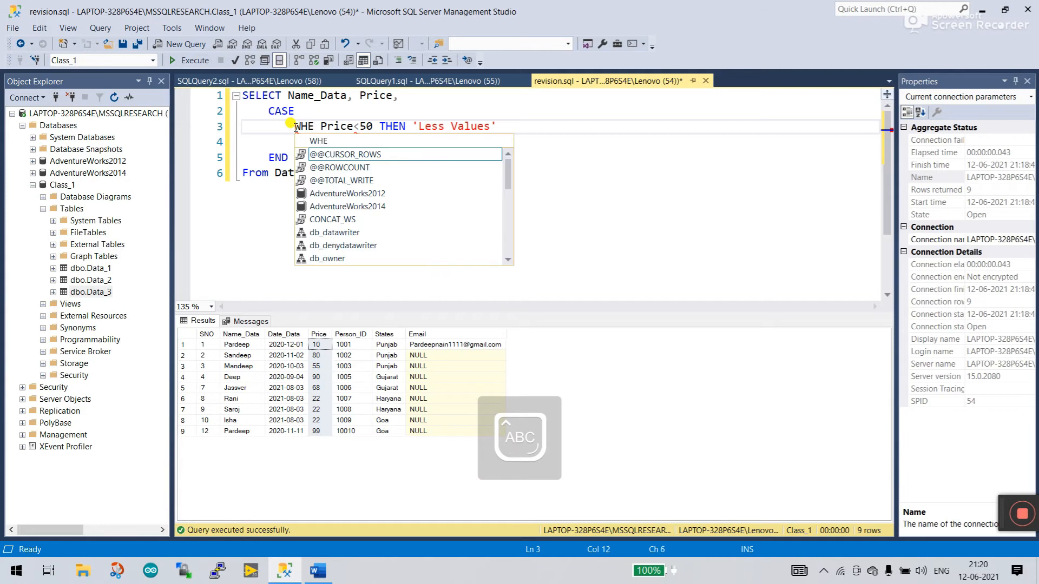
{"action": "type", "text": "ELSE 'HIGH Values'"}
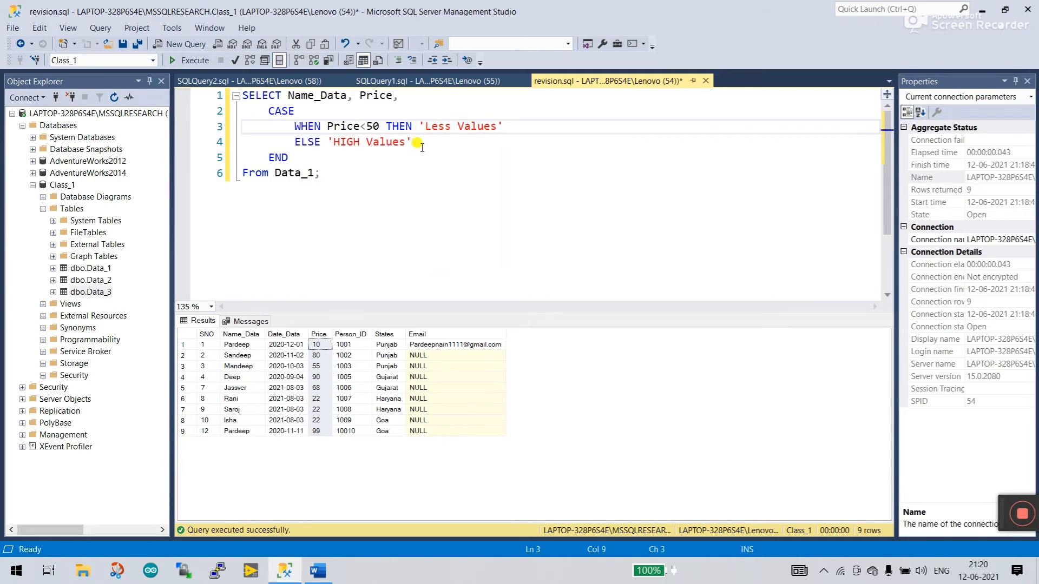
{"action": "left_click", "coordinate": [188, 61]}
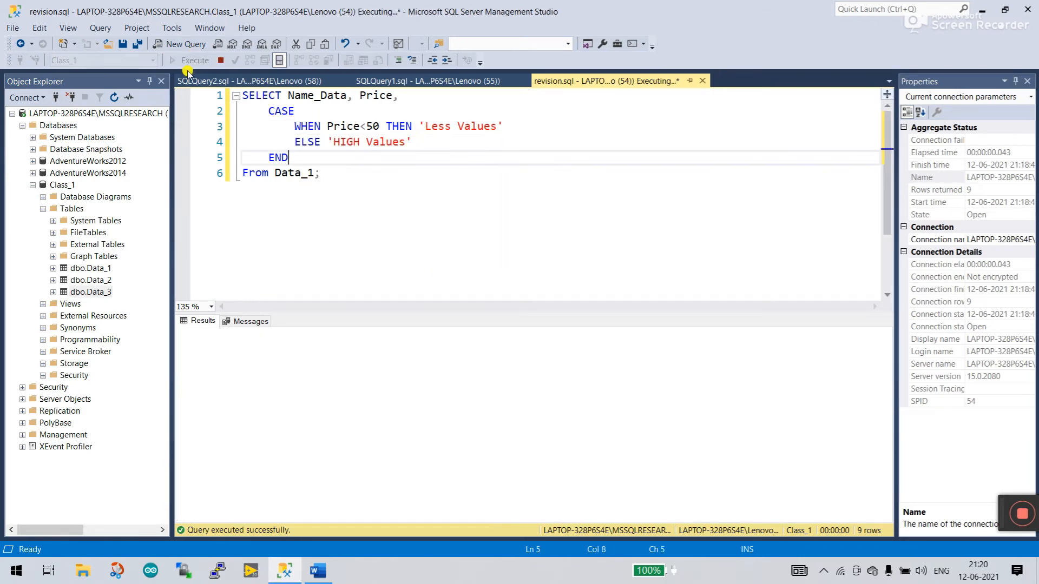
Check result rows: Pardeep's price 10, Sandeep's 80 and Deep's HIGH Values labels.
{"action": "left_click", "coordinate": [195, 60]}
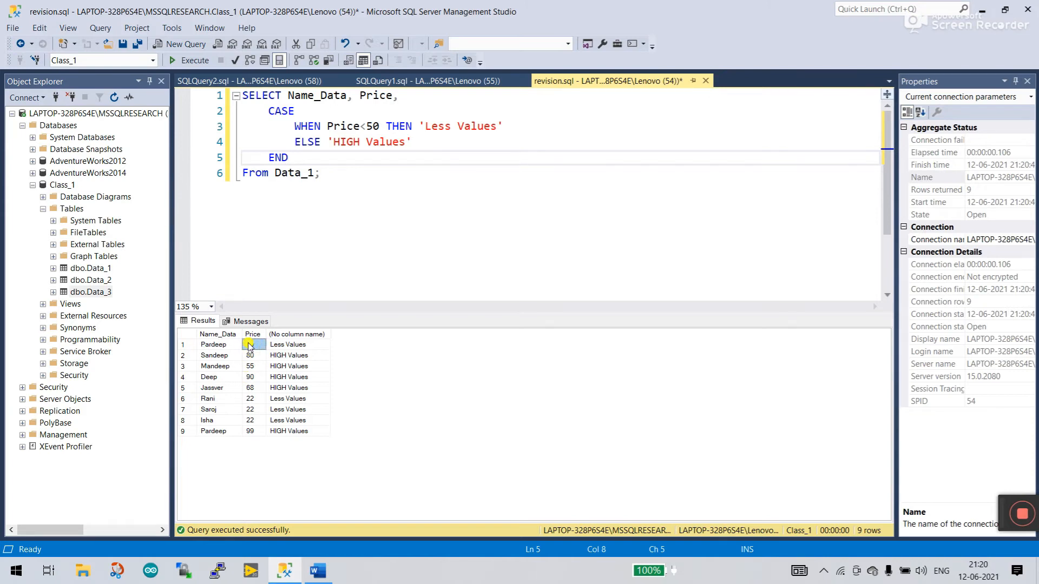
{"action": "left_click", "coordinate": [251, 355]}
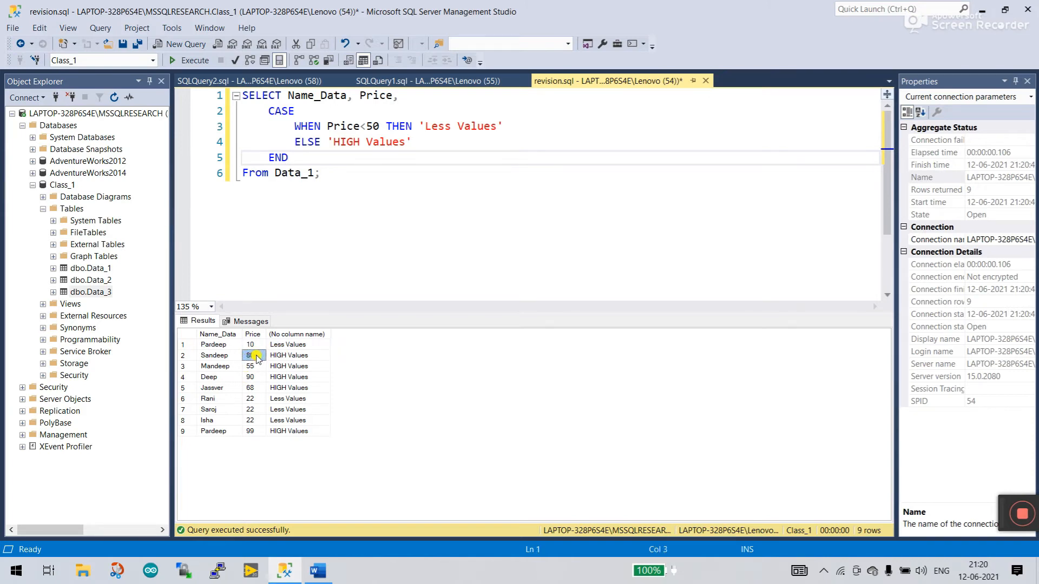
{"action": "left_click", "coordinate": [288, 355]}
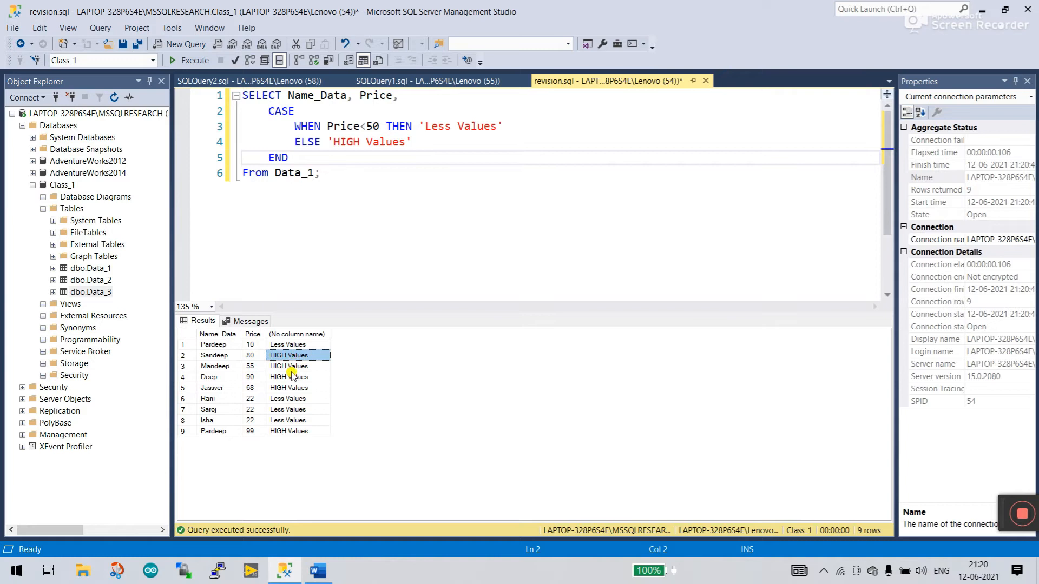
{"action": "left_click", "coordinate": [288, 376]}
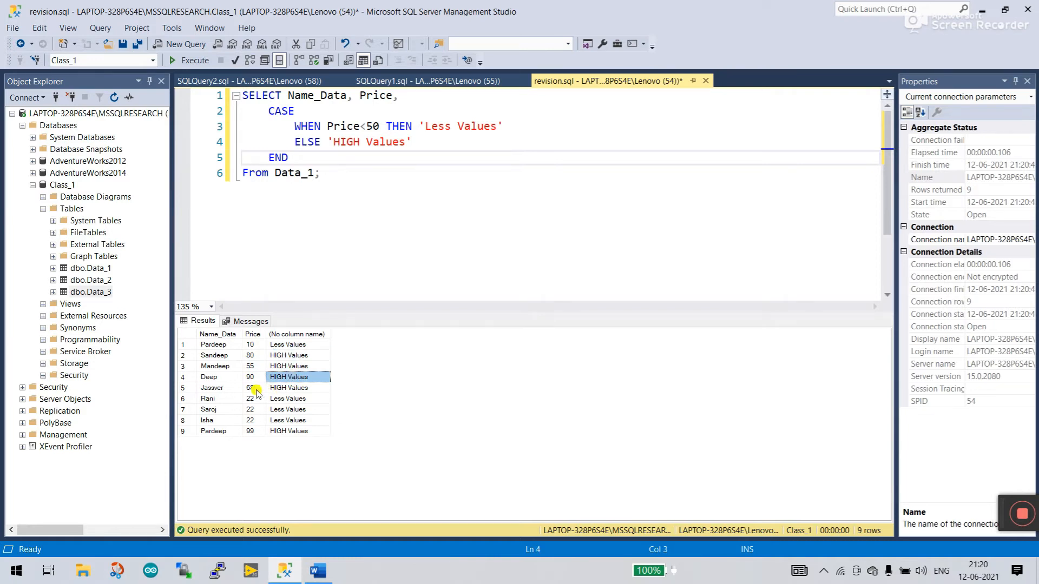